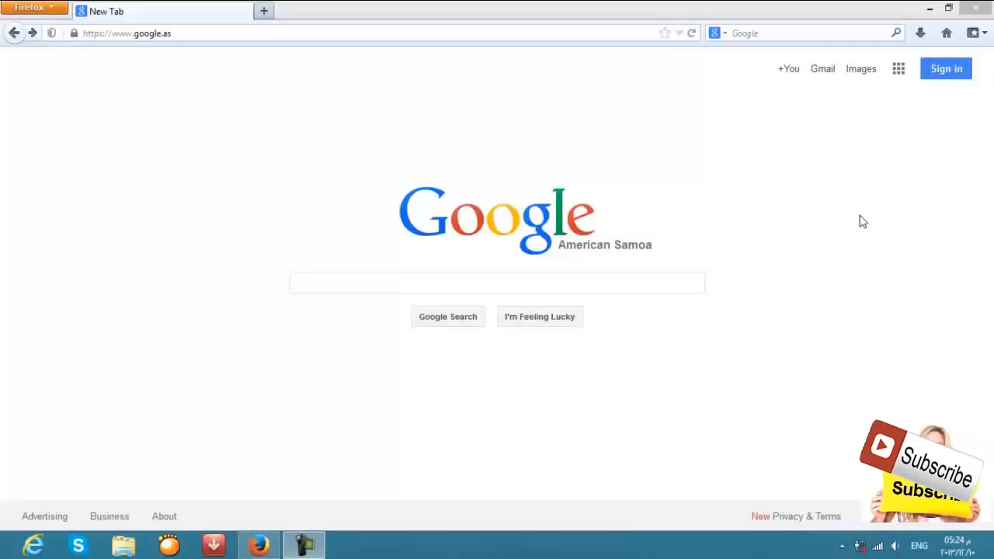
pyautogui.moveTo(845, 174)
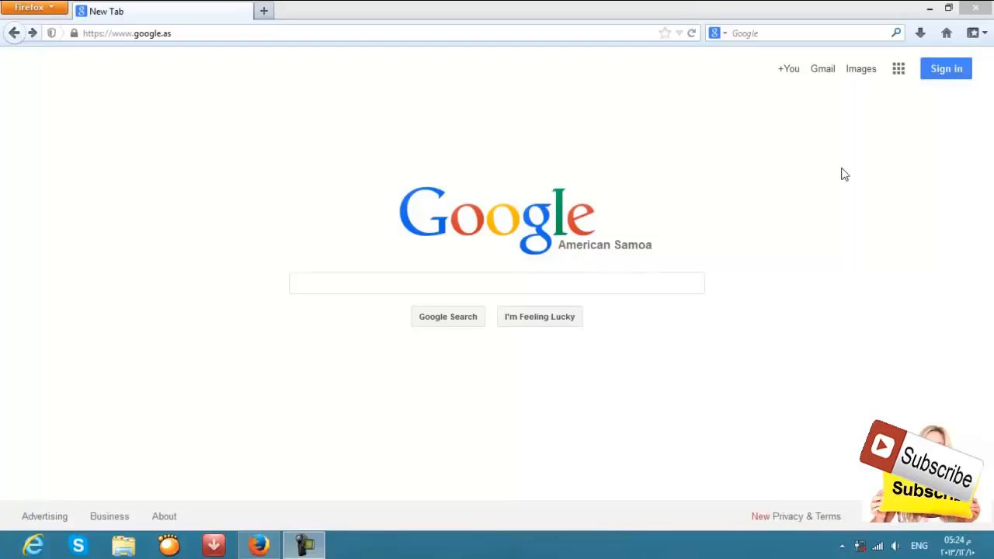
pyautogui.moveTo(192, 139)
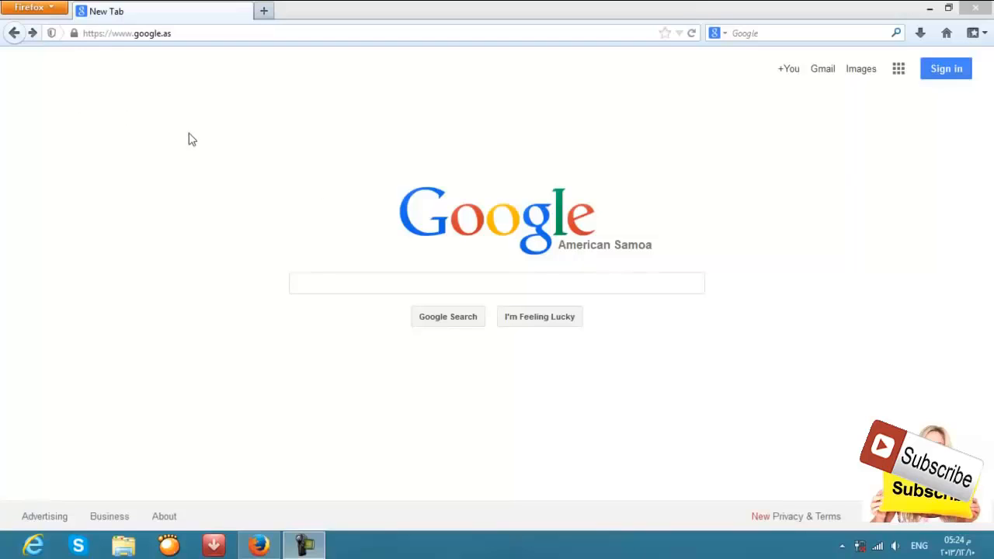
pyautogui.moveTo(186, 101)
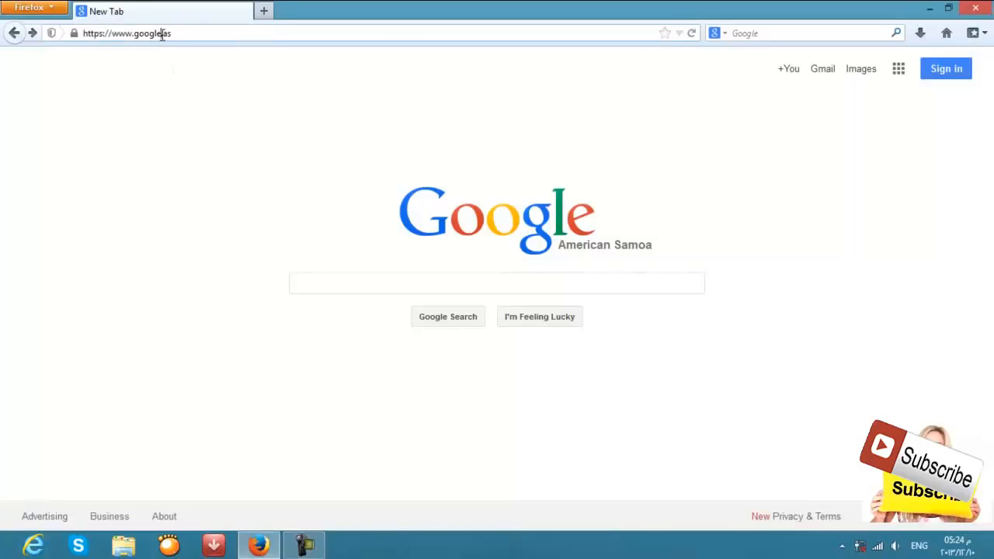
# - Load the Yahoo Mail sign-in page and click into its password and Yahoo ID fields
pyautogui.write('youtube.com')
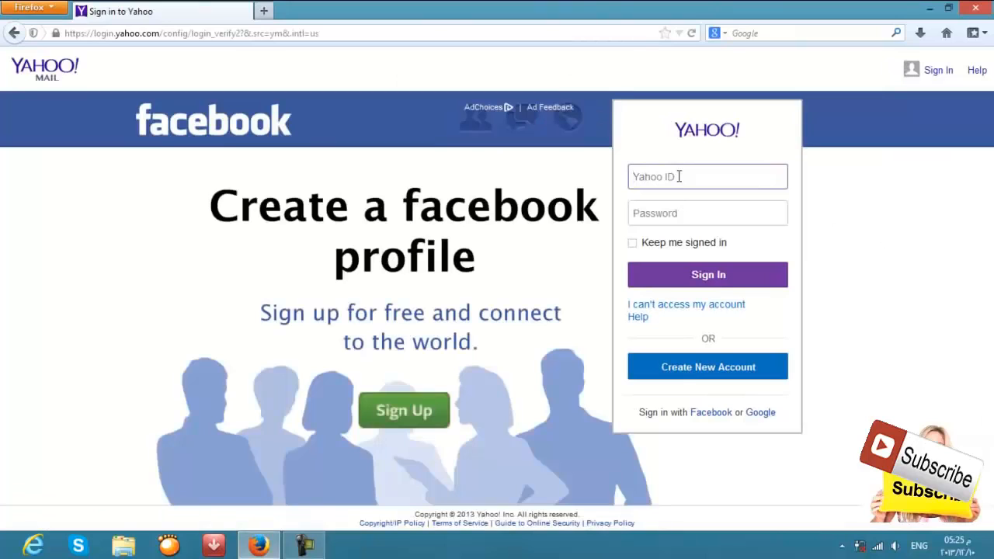
pyautogui.click(707, 213)
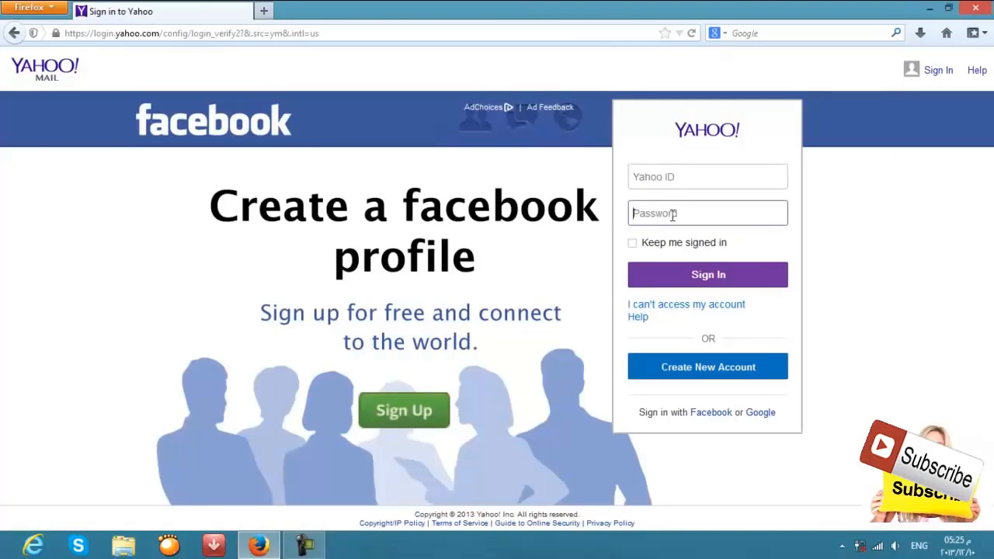
pyautogui.click(706, 176)
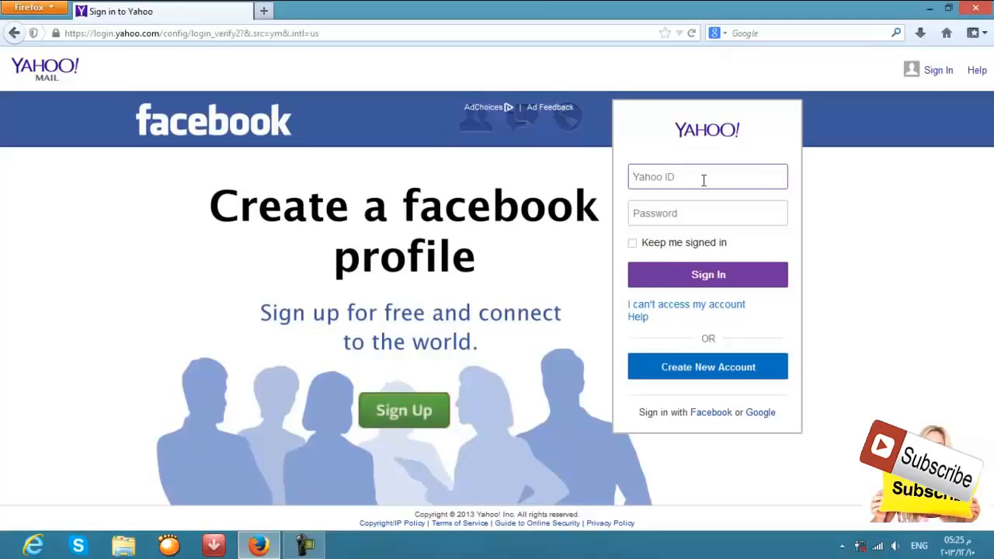
pyautogui.moveTo(725, 178)
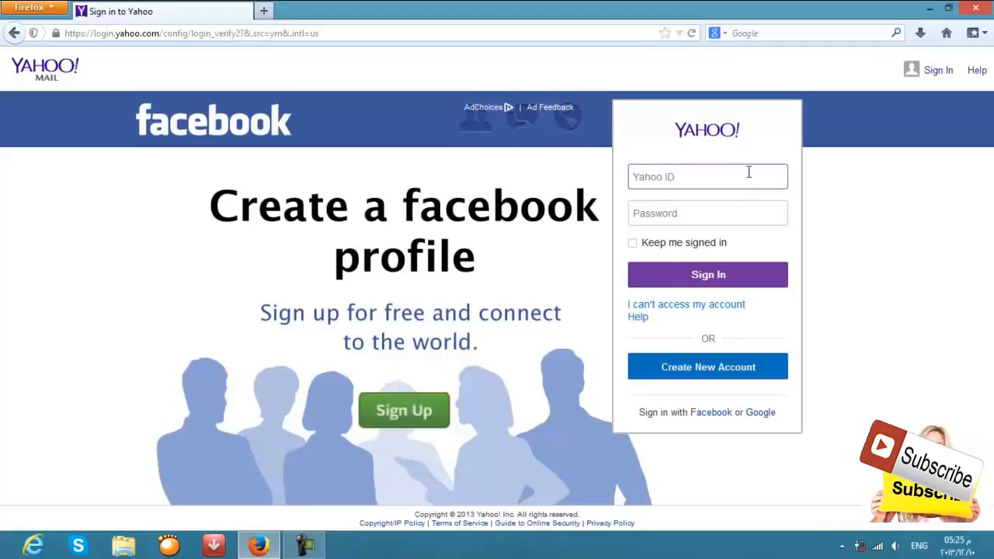
pyautogui.moveTo(693, 386)
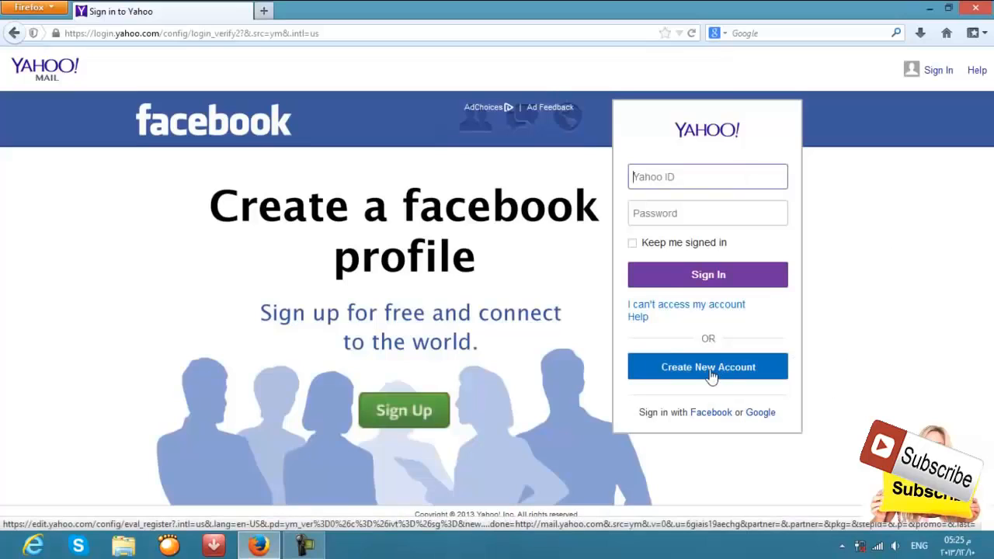
# - Choose Create New Account to bring up the Yahoo registration form
pyautogui.click(707, 367)
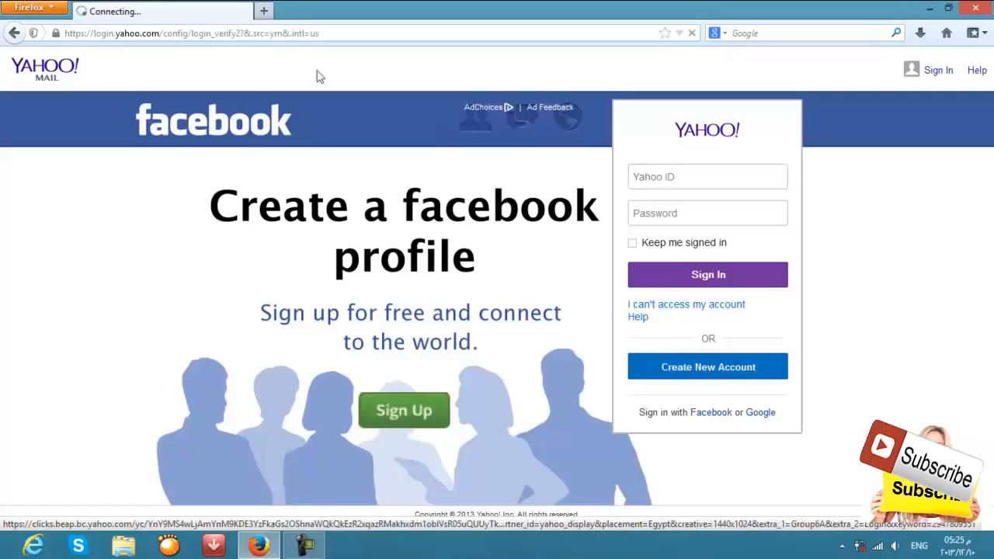
pyautogui.moveTo(302, 7)
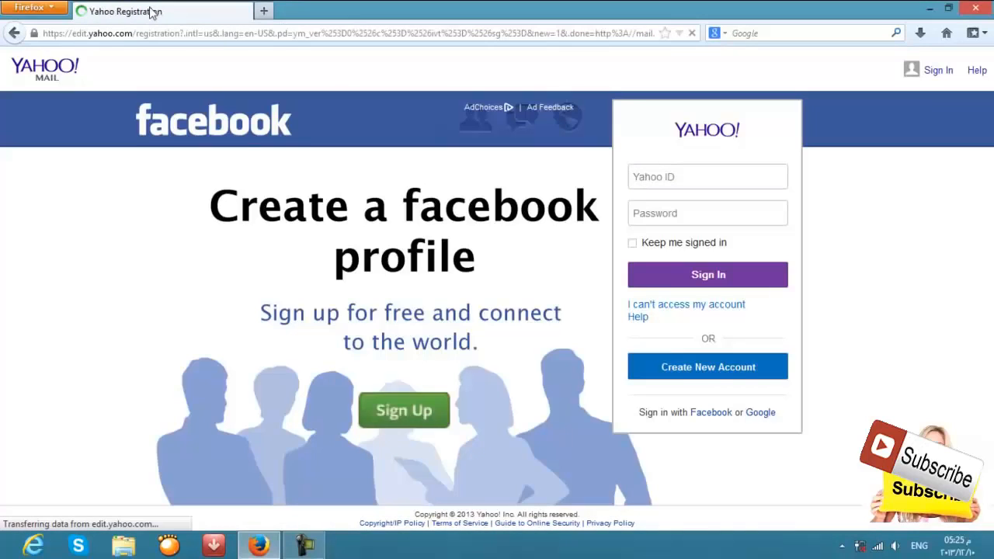
pyautogui.click(706, 367)
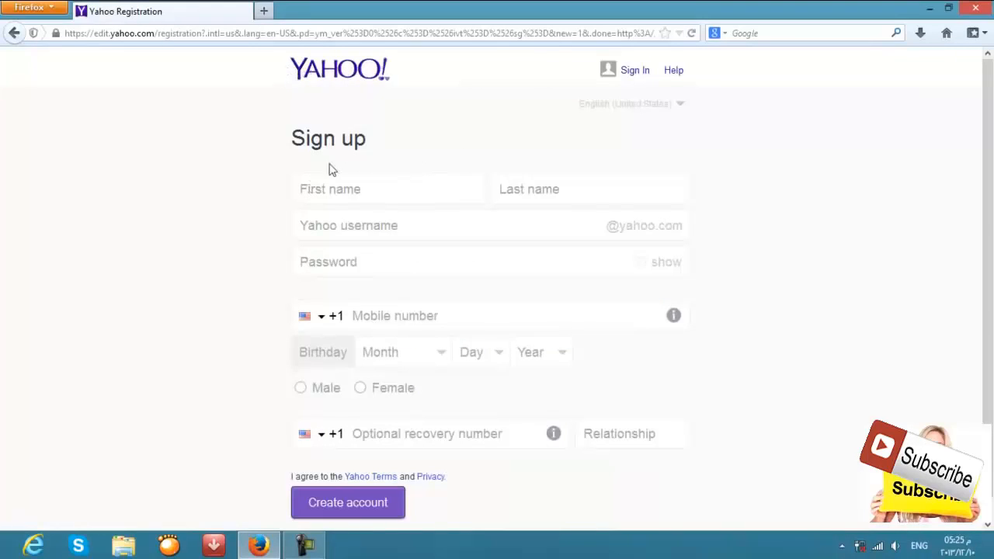
pyautogui.moveTo(432, 351)
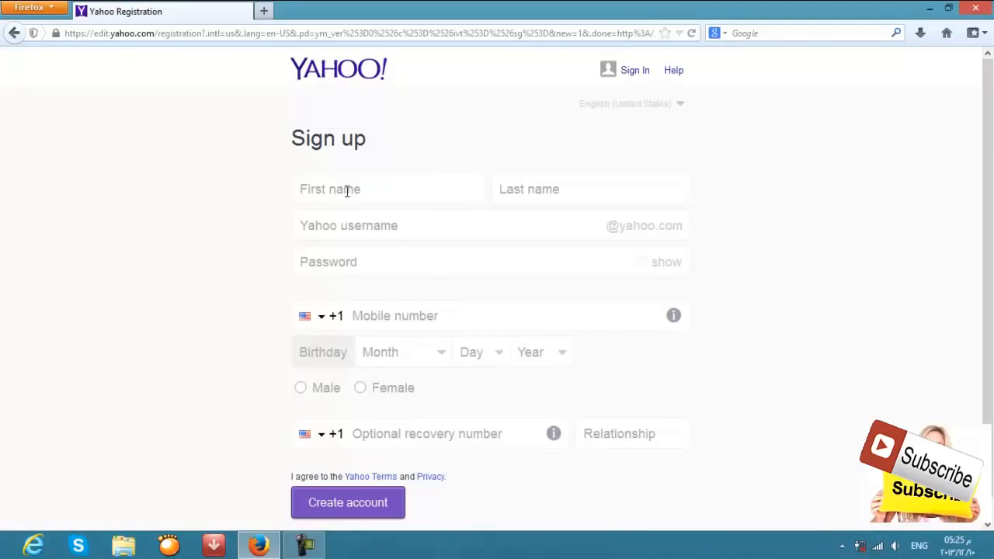
pyautogui.click(590, 189)
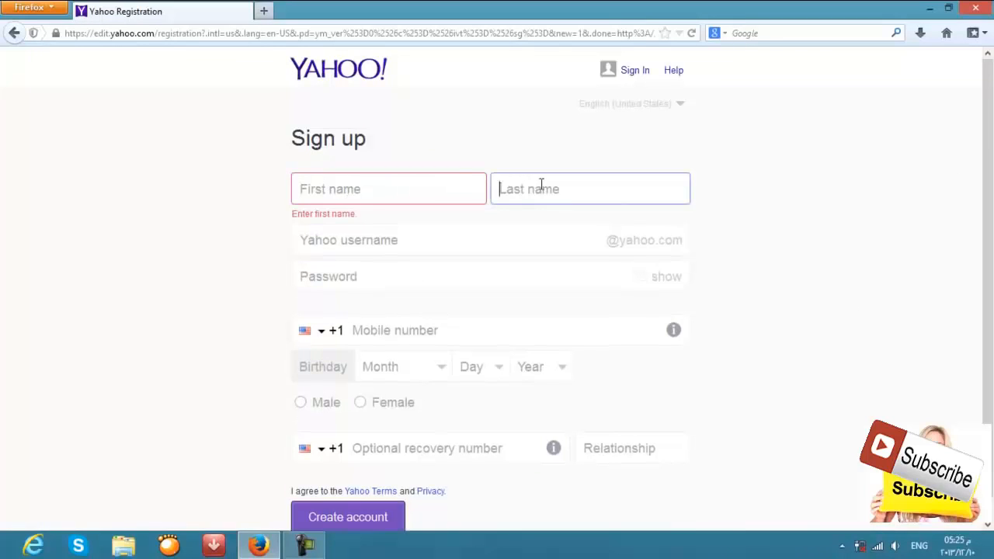
pyautogui.click(388, 188)
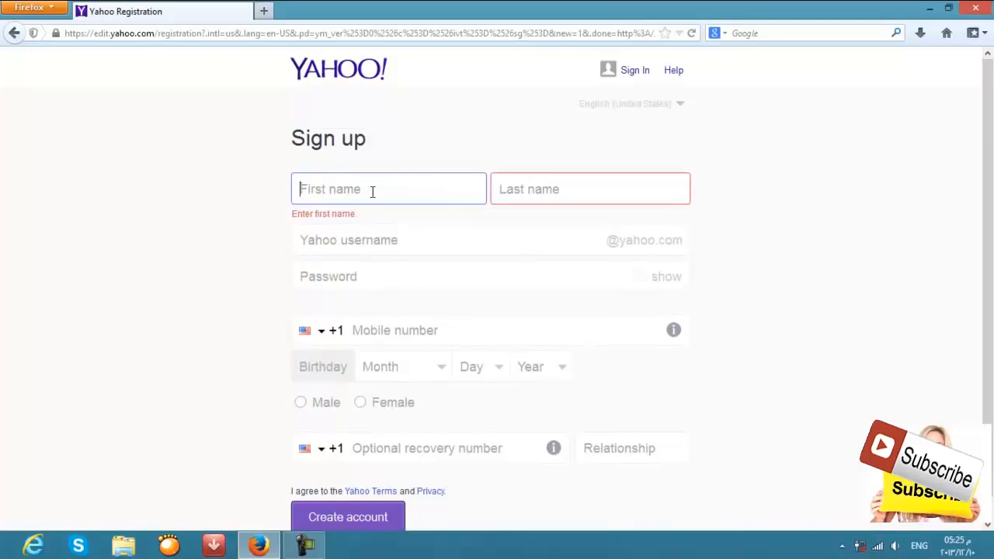
pyautogui.write('M')
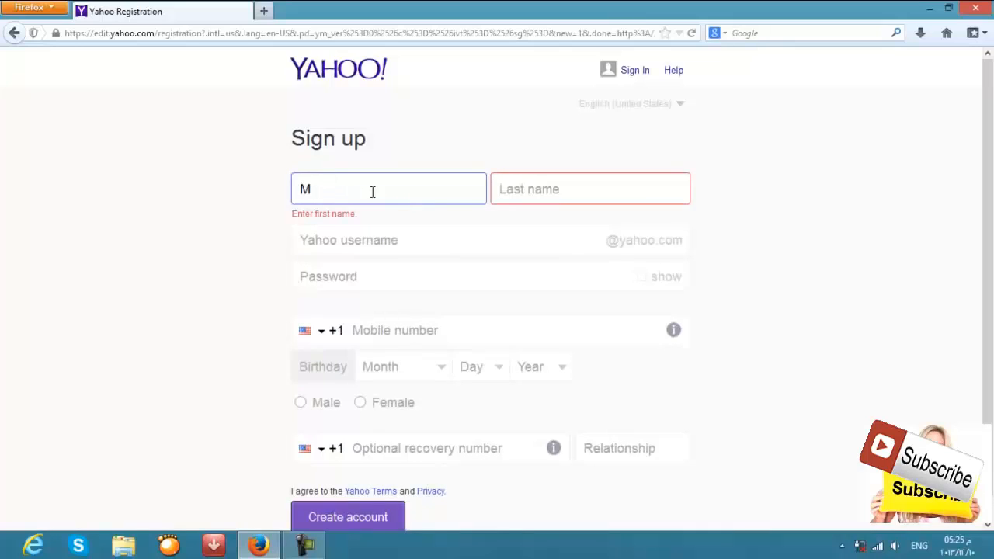
pyautogui.write('ahmoud')
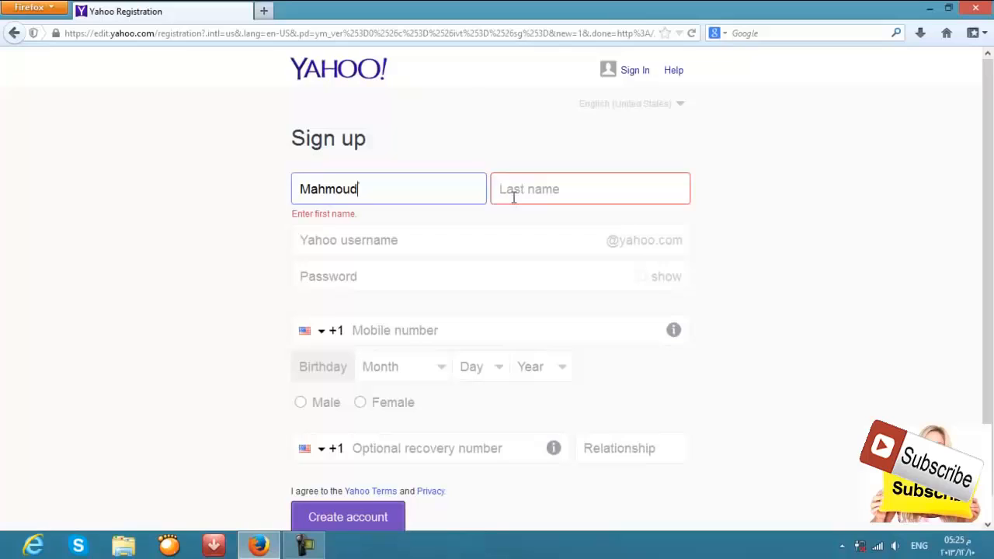
pyautogui.write('A')
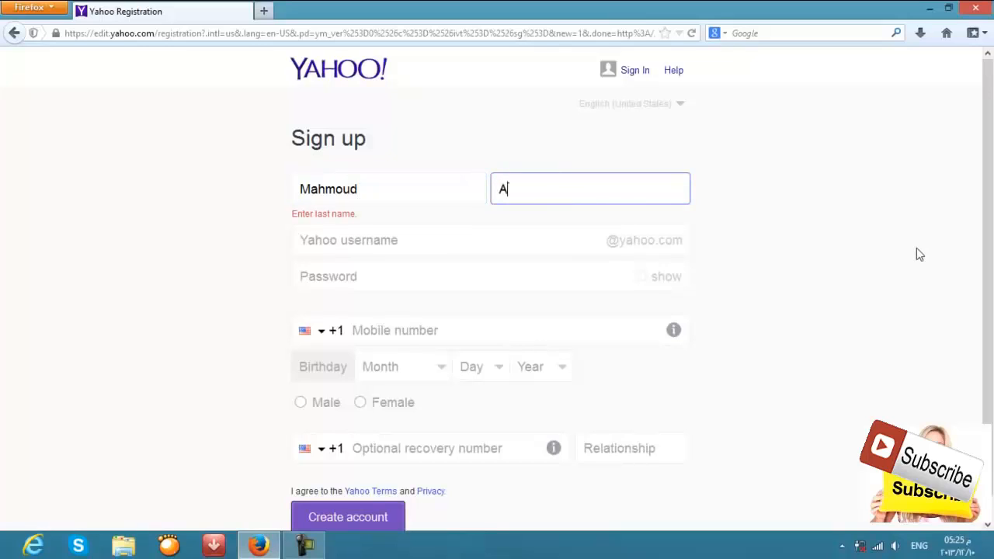
pyautogui.write('shour')
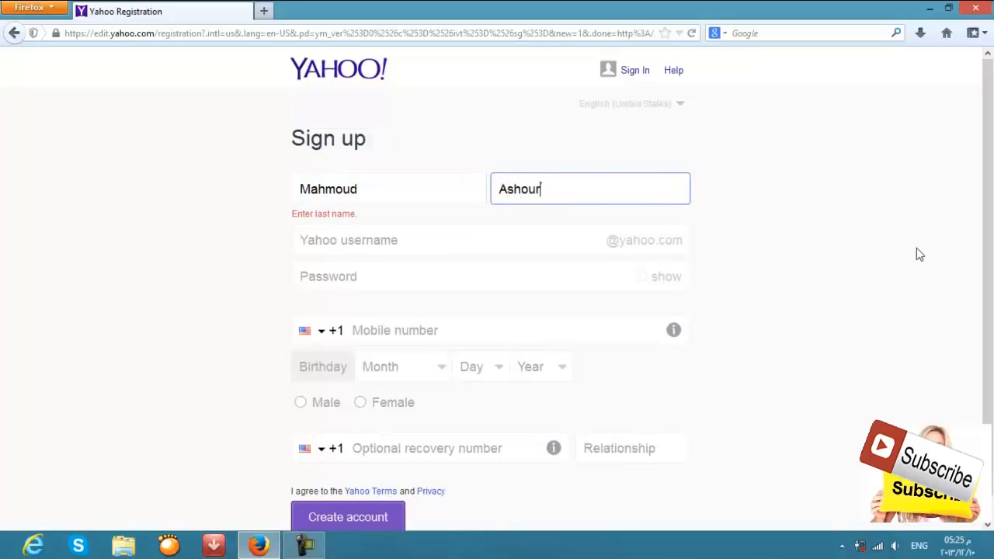
pyautogui.click(337, 189)
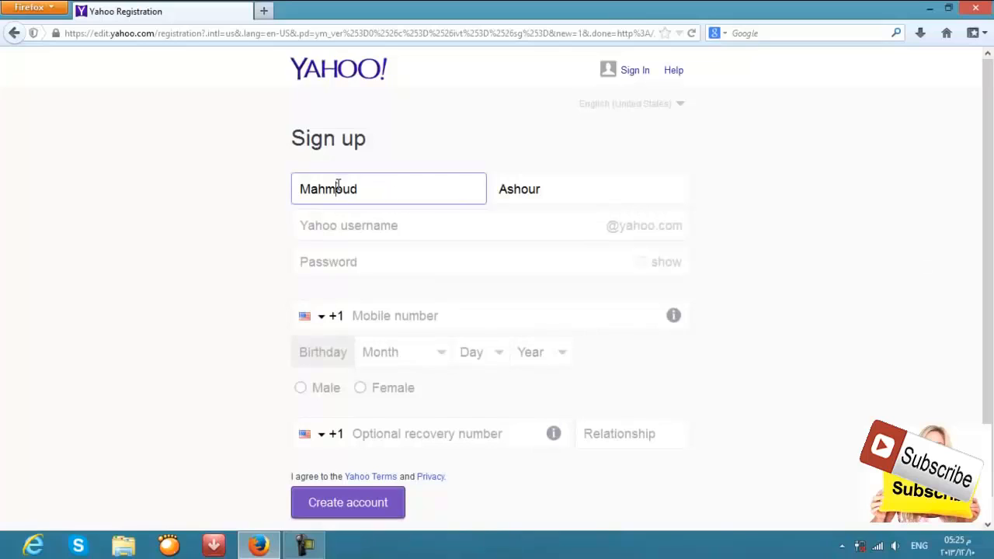
pyautogui.click(590, 189)
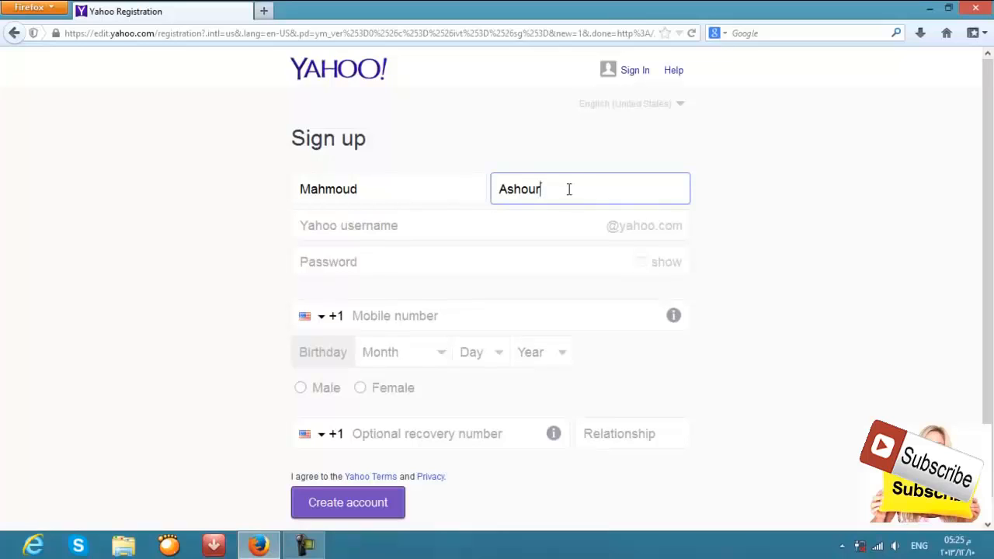
pyautogui.click(388, 189)
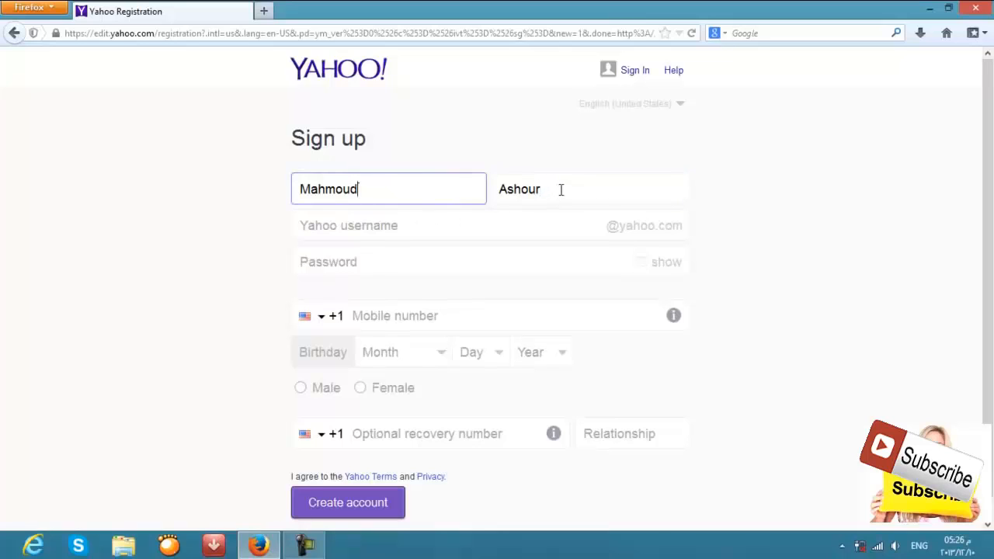
pyautogui.click(590, 189)
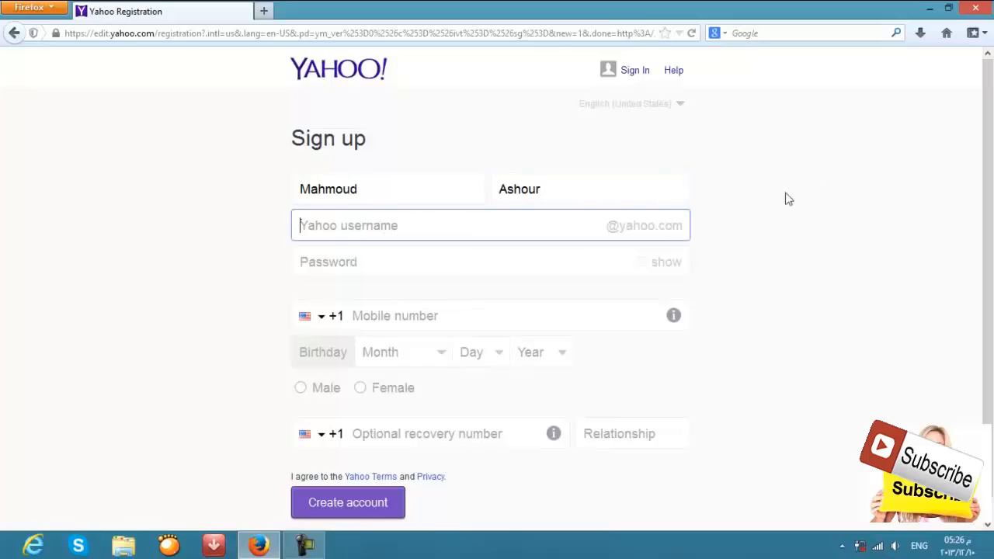
pyautogui.click(462, 225)
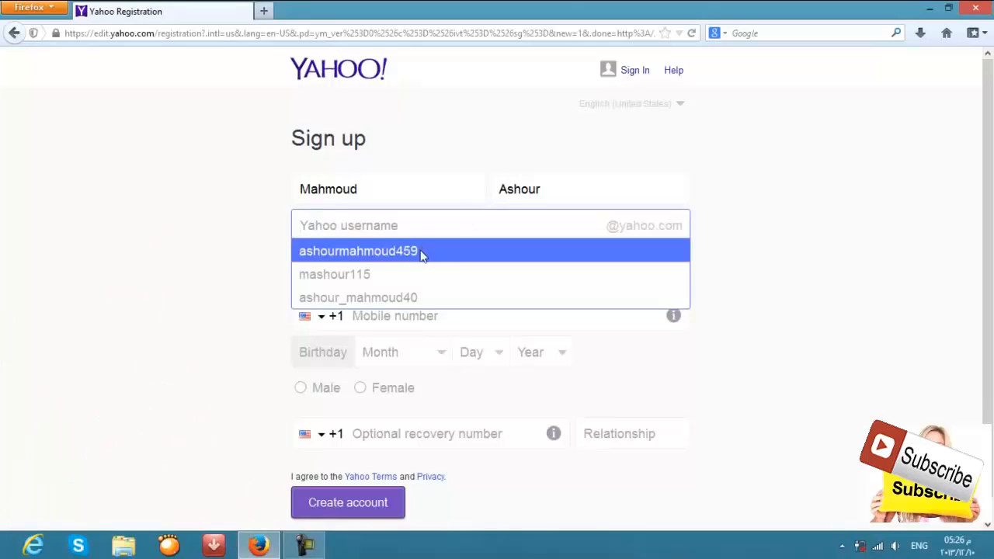
pyautogui.moveTo(358, 297)
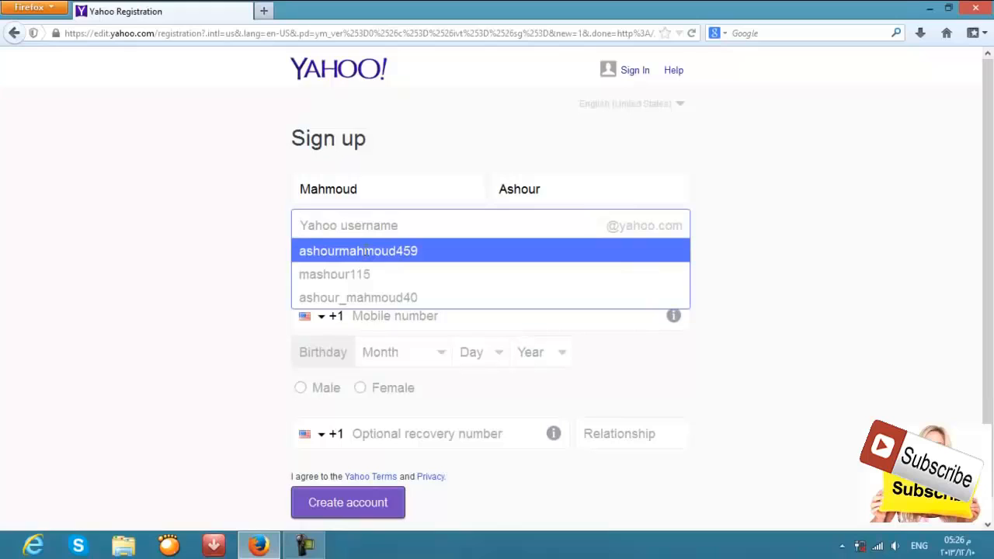
pyautogui.moveTo(357, 297)
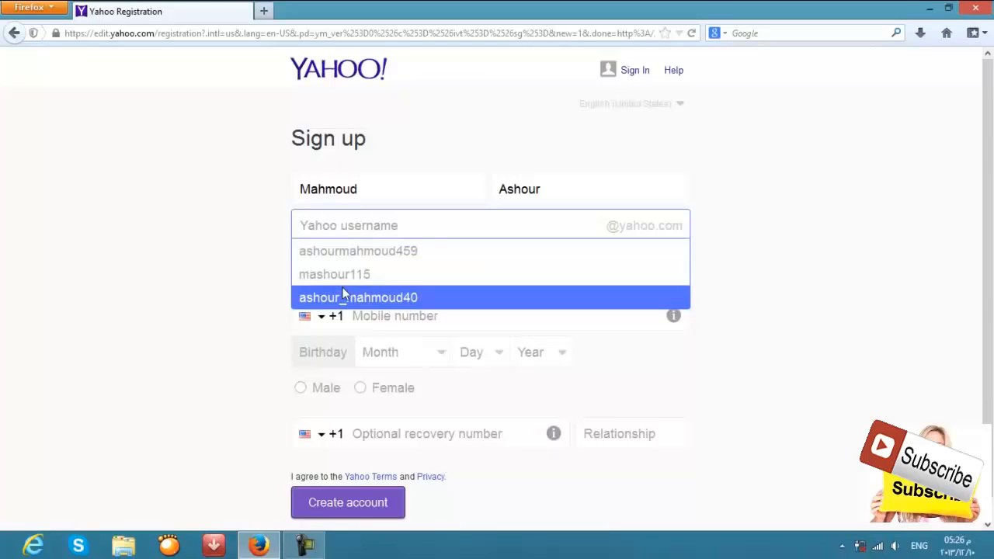
pyautogui.click(334, 274)
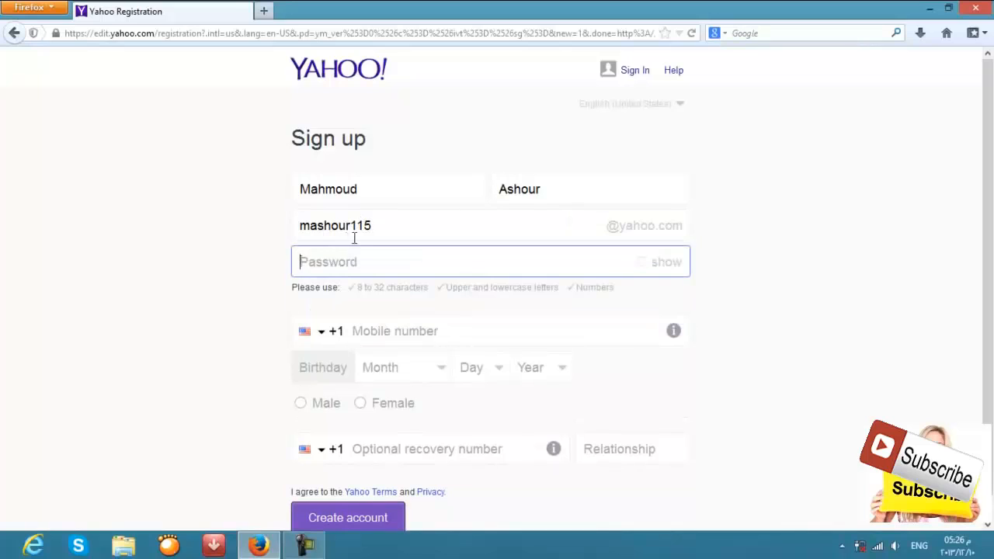
pyautogui.moveTo(739, 267)
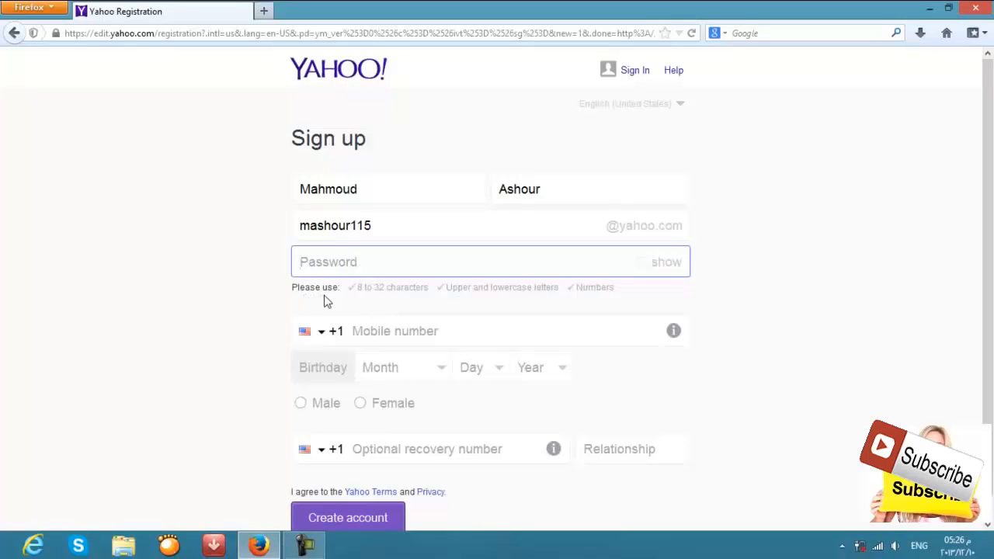
pyautogui.moveTo(372, 302)
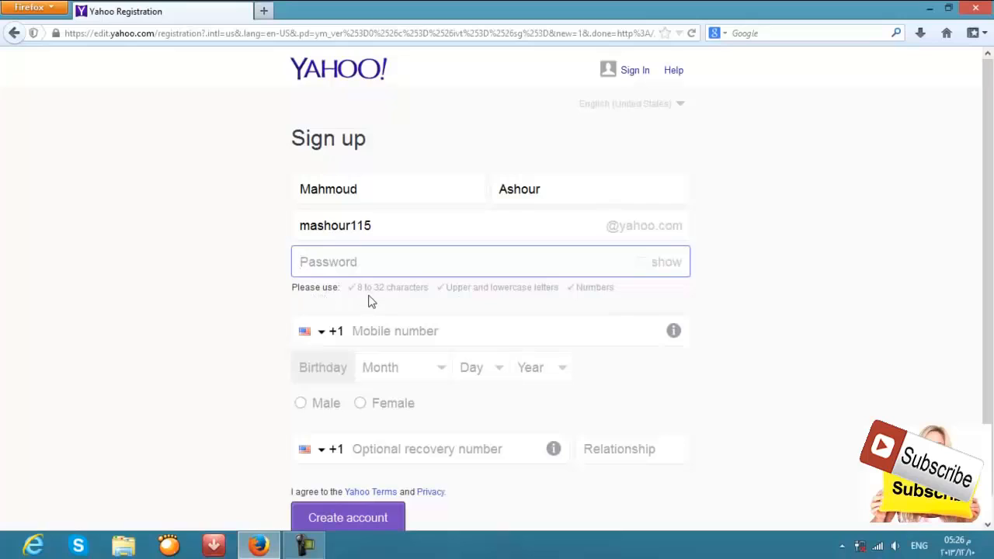
pyautogui.moveTo(471, 302)
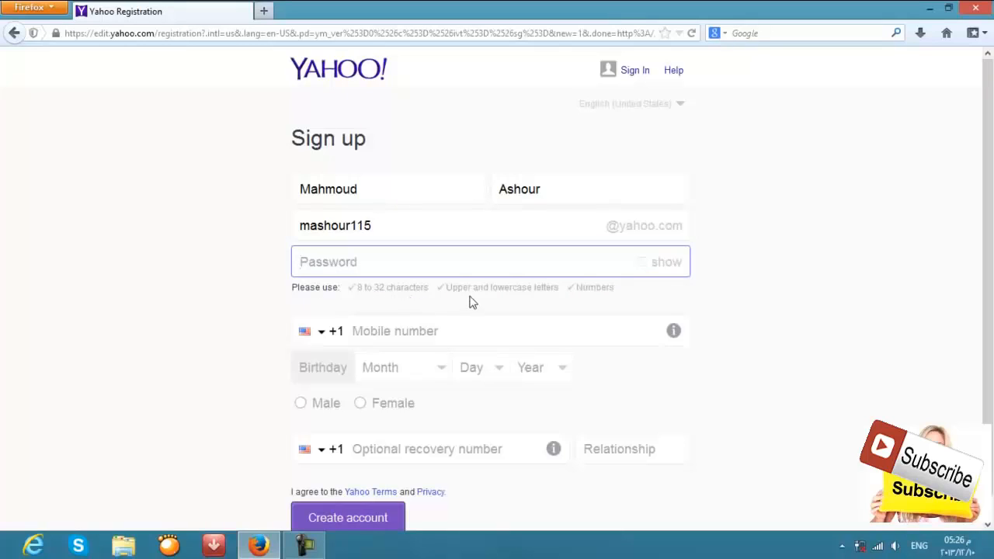
pyautogui.moveTo(584, 305)
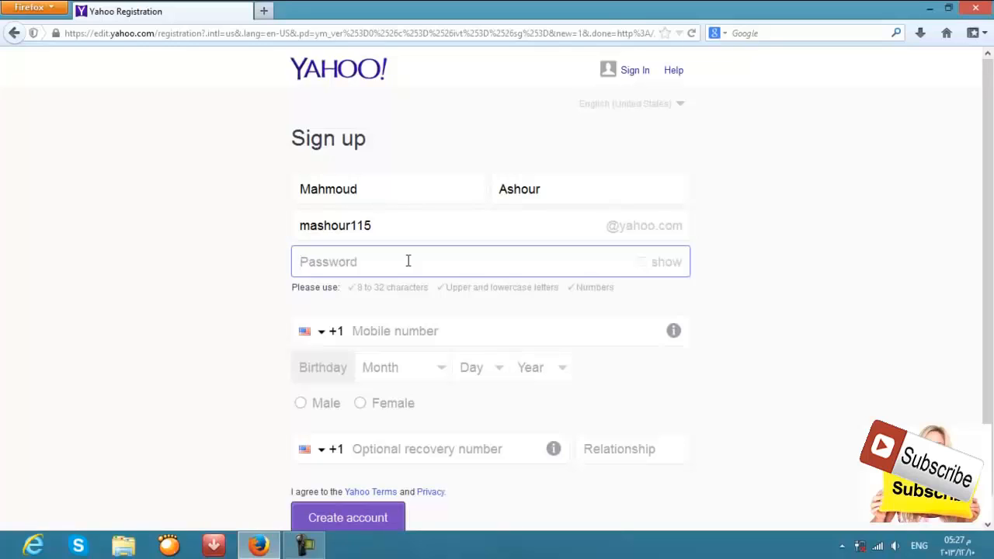
# - Type a password mixing uppercase letters and numbers to meet all requirements
pyautogui.write('•')
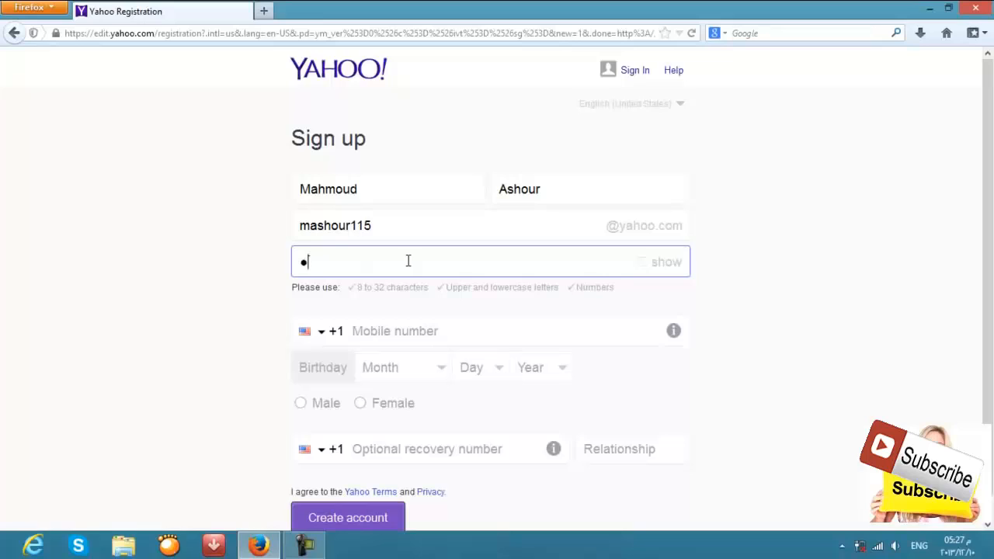
pyautogui.write('A')
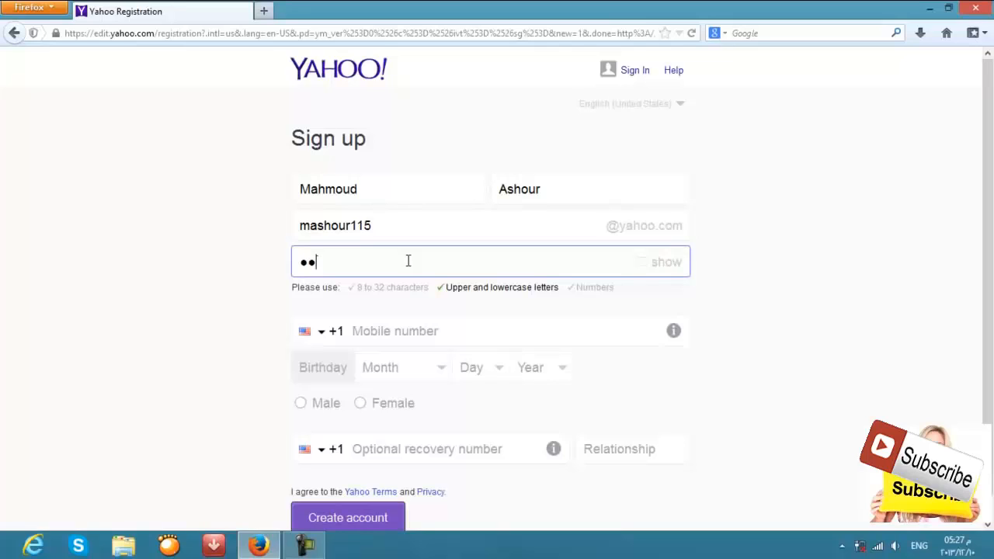
pyautogui.write('1')
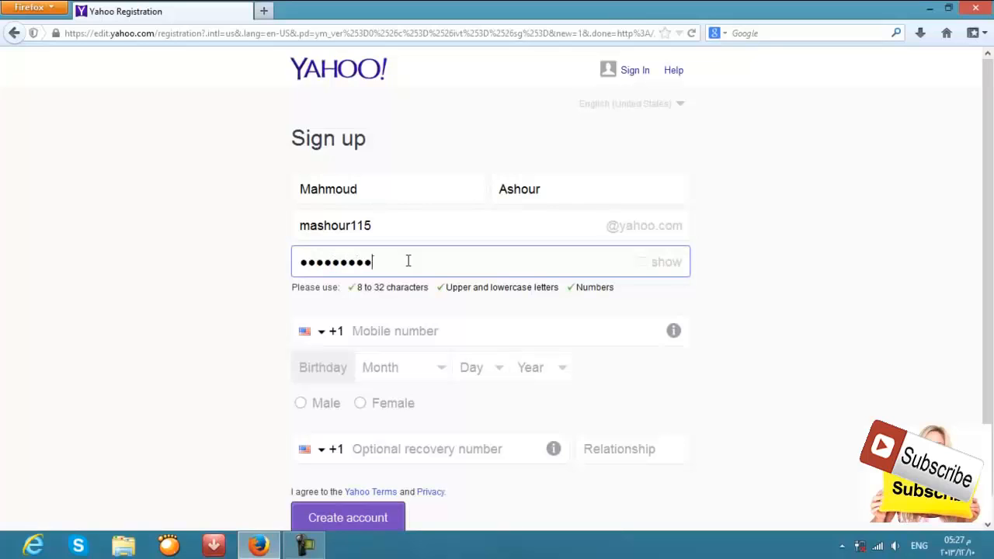
pyautogui.write('••')
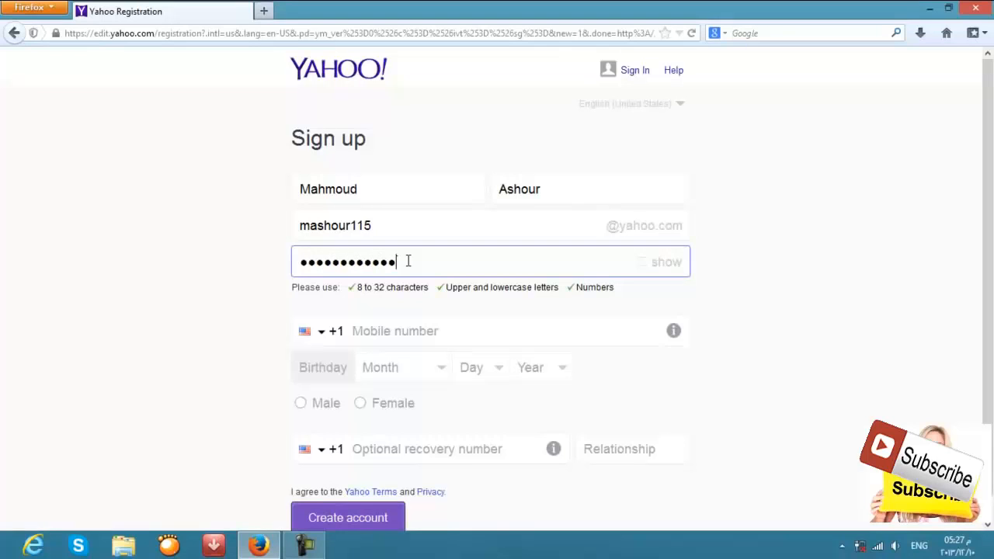
pyautogui.moveTo(499, 312)
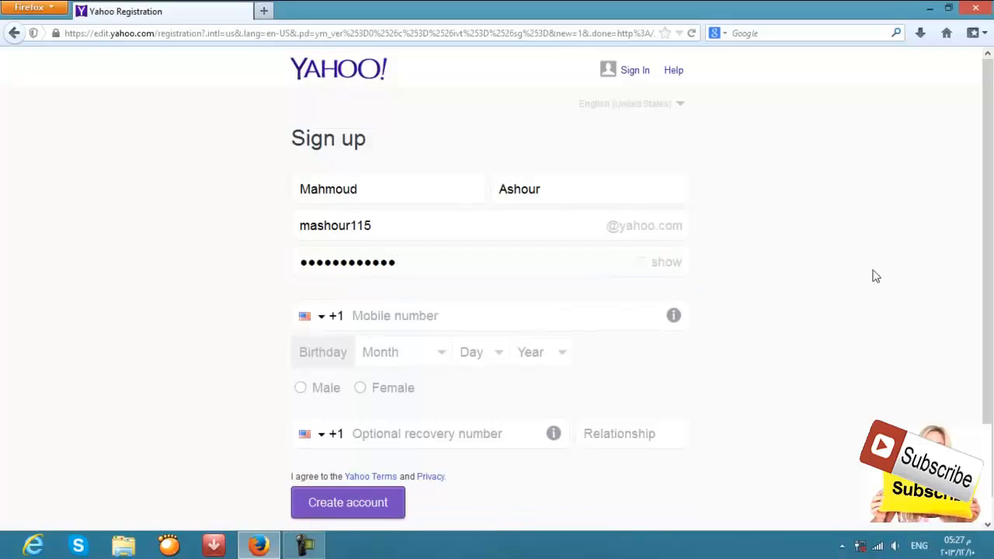
pyautogui.scroll(-3)
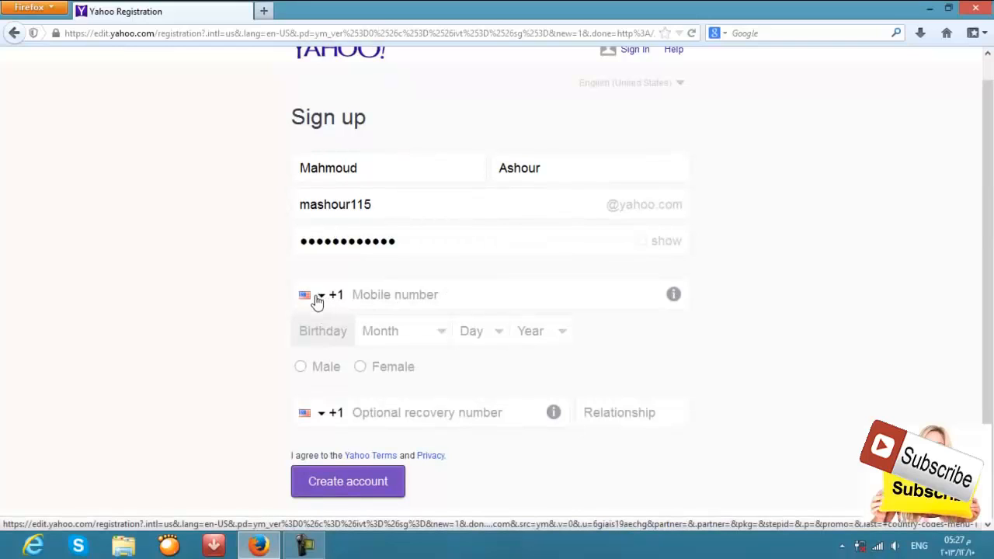
pyautogui.click(315, 294)
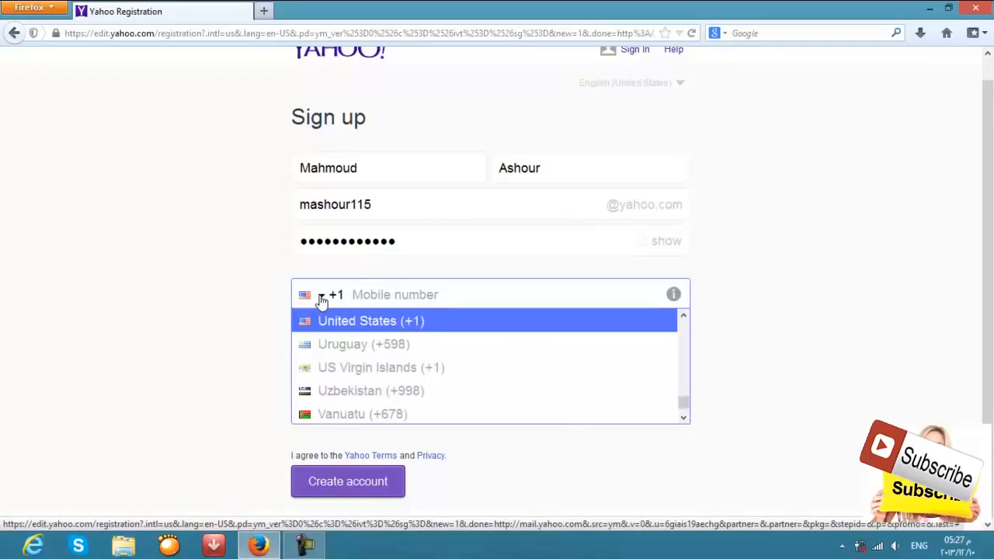
pyautogui.scroll(3)
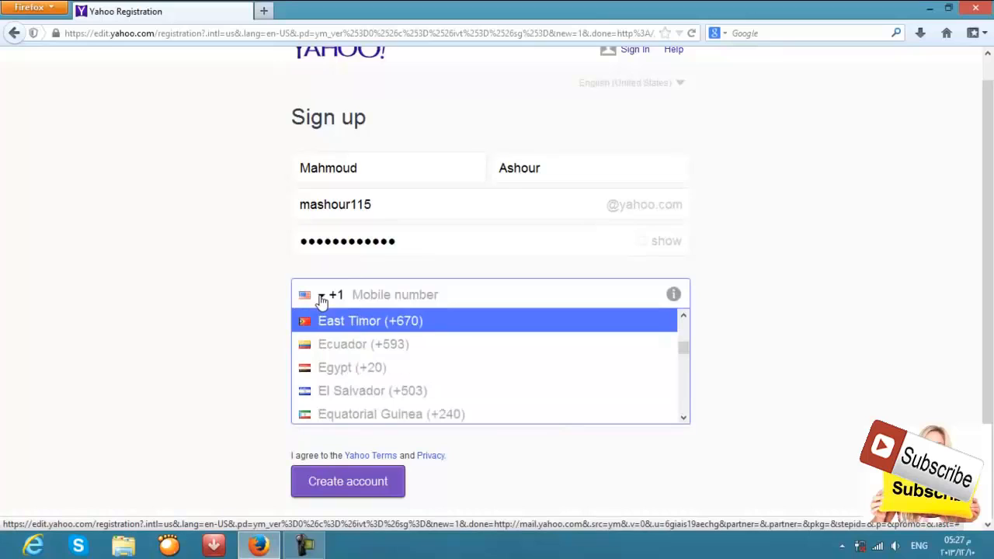
pyautogui.scroll(-3)
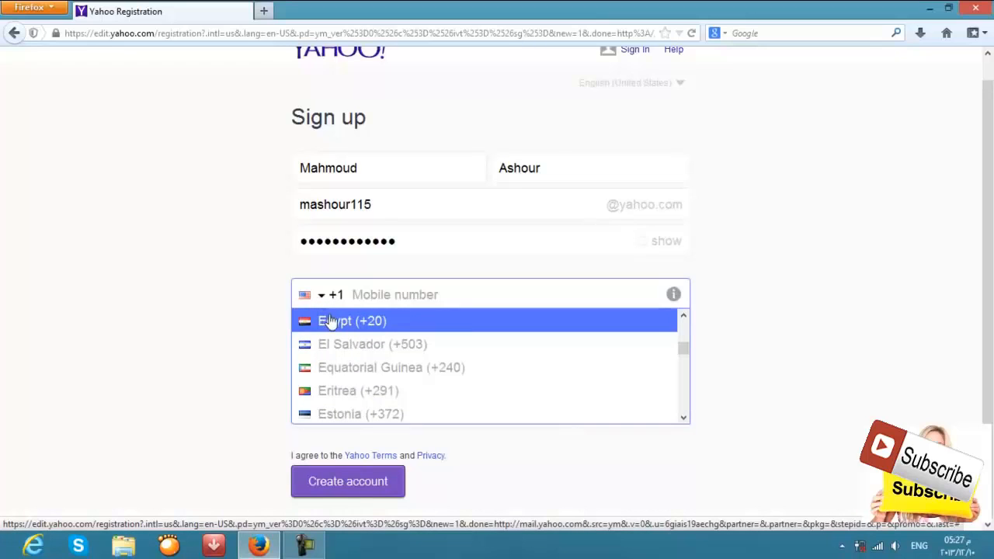
pyautogui.moveTo(336, 321)
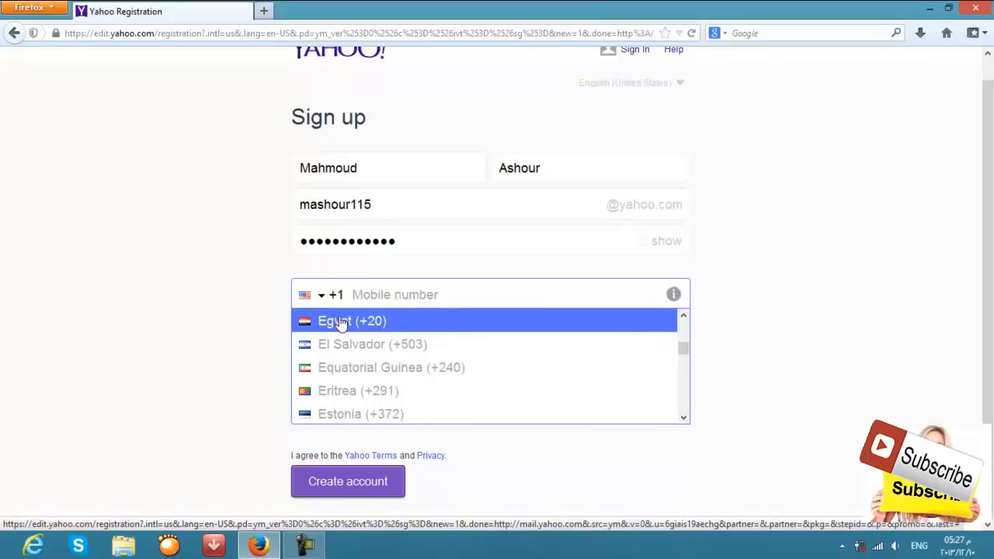
pyautogui.click(352, 321)
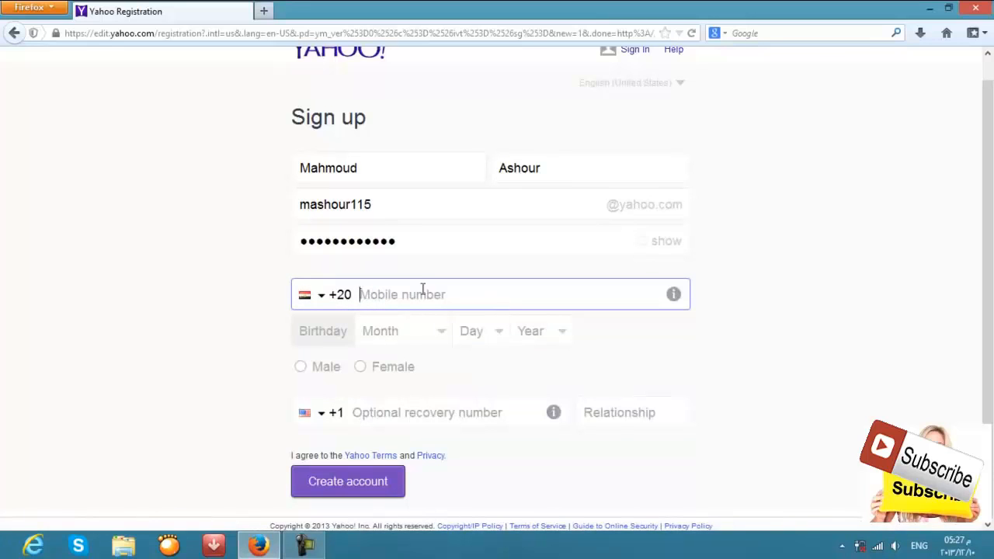
pyautogui.moveTo(832, 278)
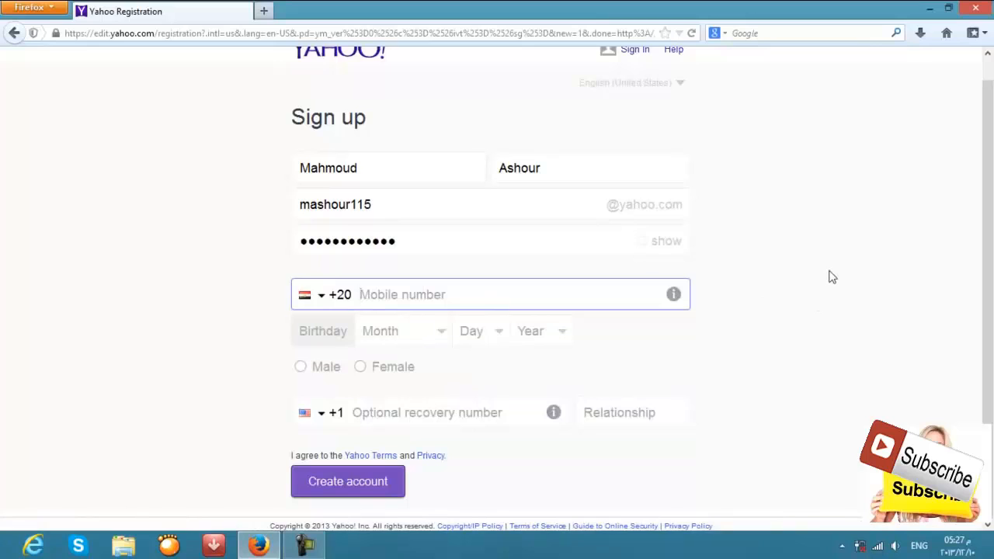
pyautogui.moveTo(955, 310)
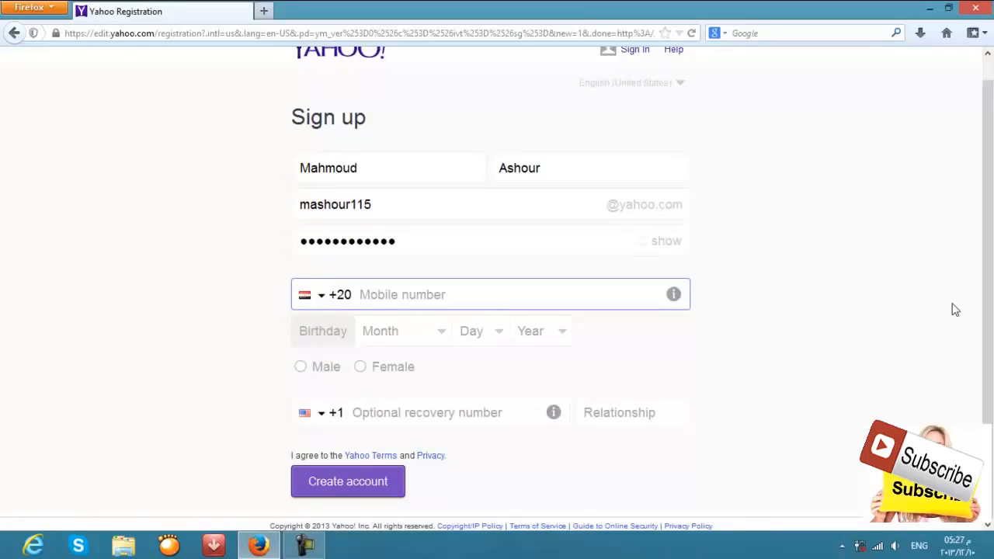
pyautogui.write('01')
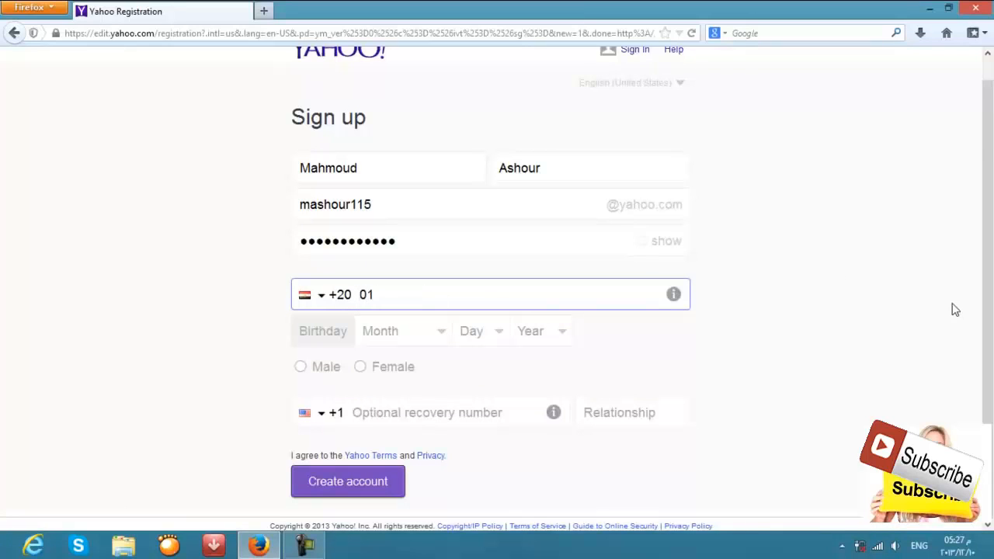
pyautogui.write('000')
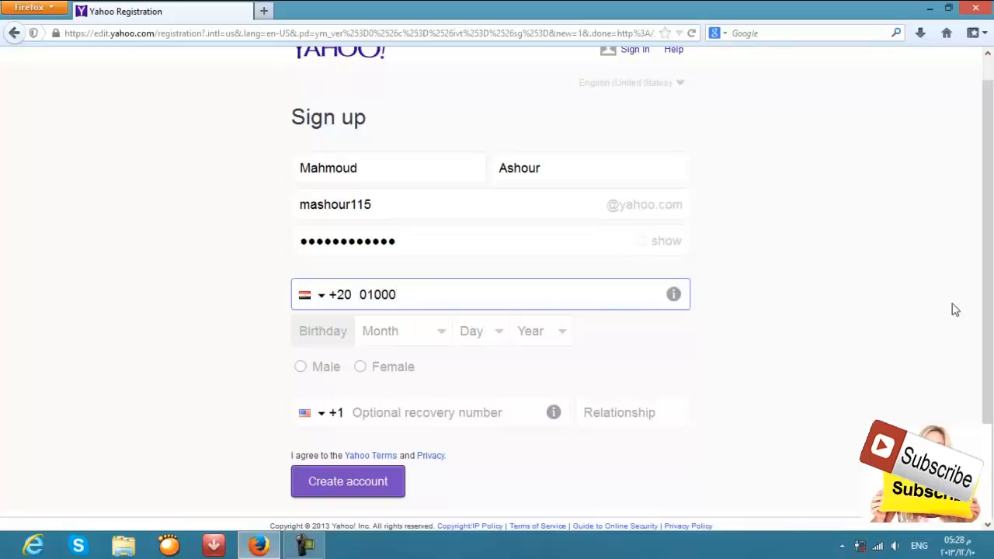
pyautogui.write('781653')
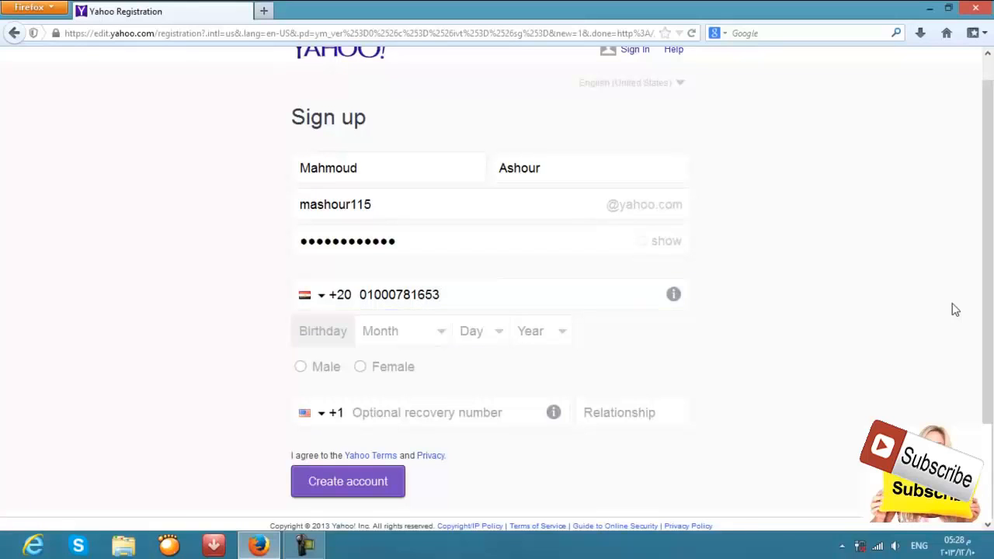
pyautogui.moveTo(387, 350)
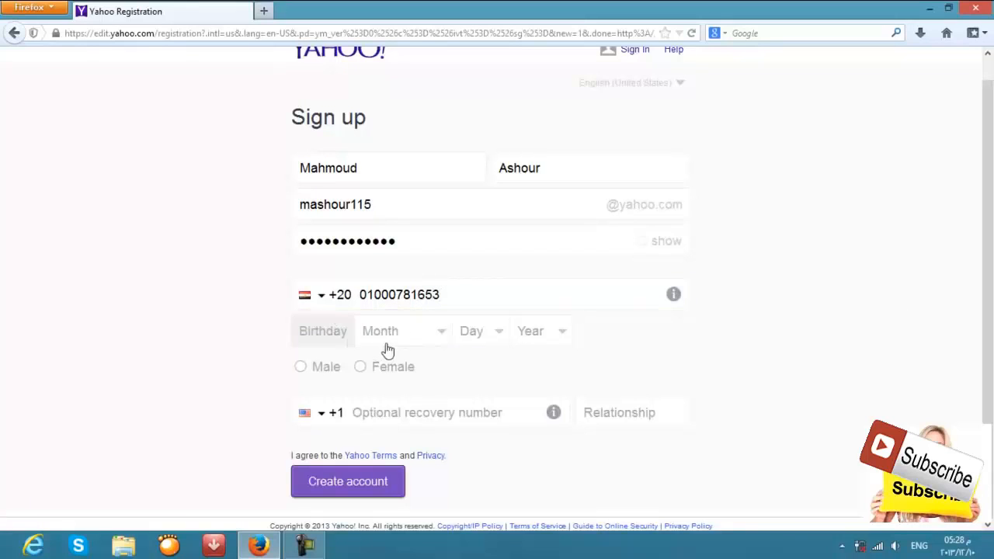
pyautogui.moveTo(532, 357)
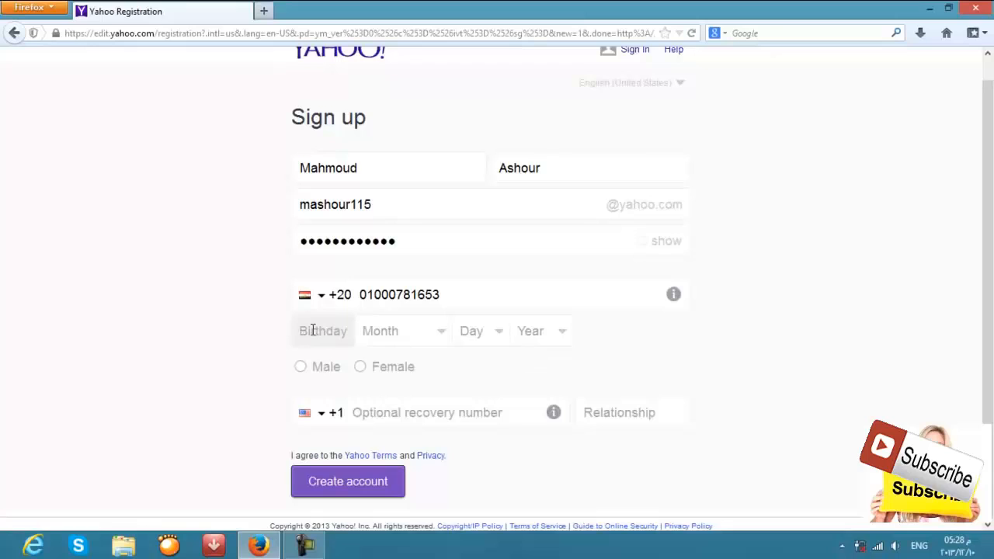
pyautogui.moveTo(294, 354)
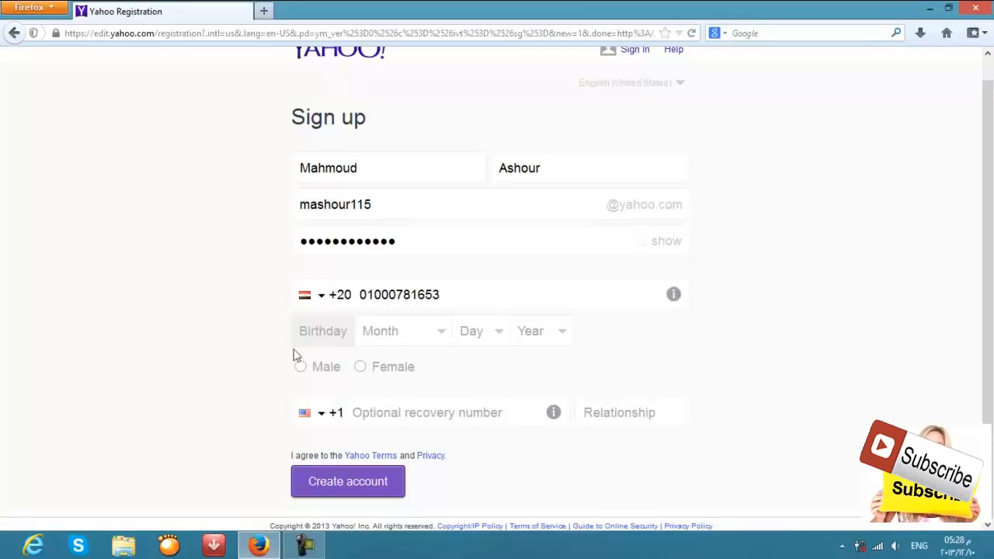
pyautogui.moveTo(320, 332)
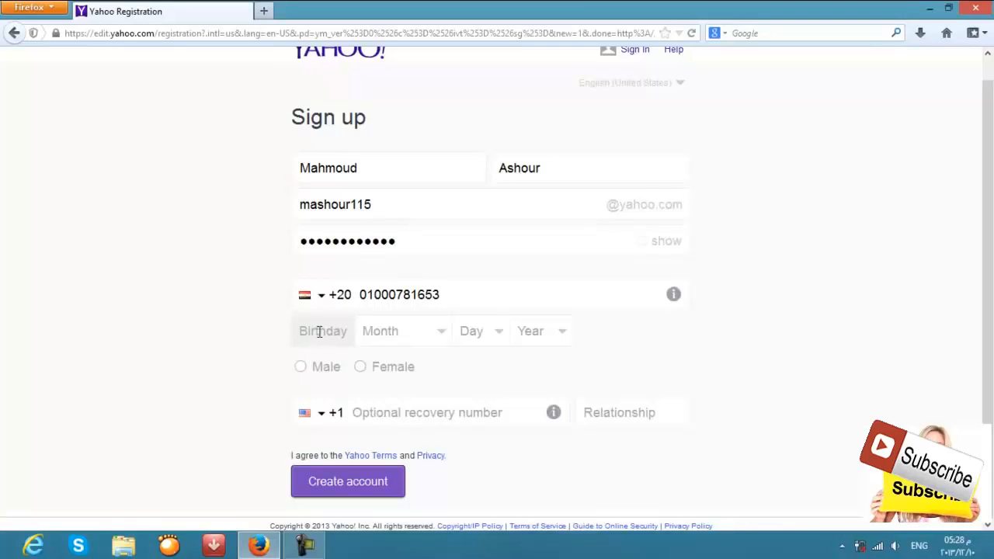
pyautogui.click(402, 330)
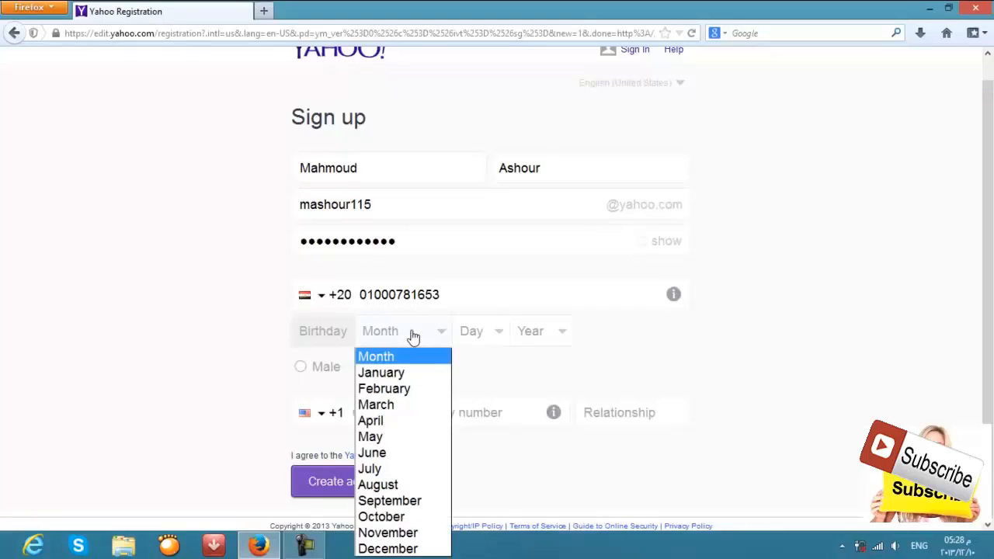
pyautogui.click(370, 420)
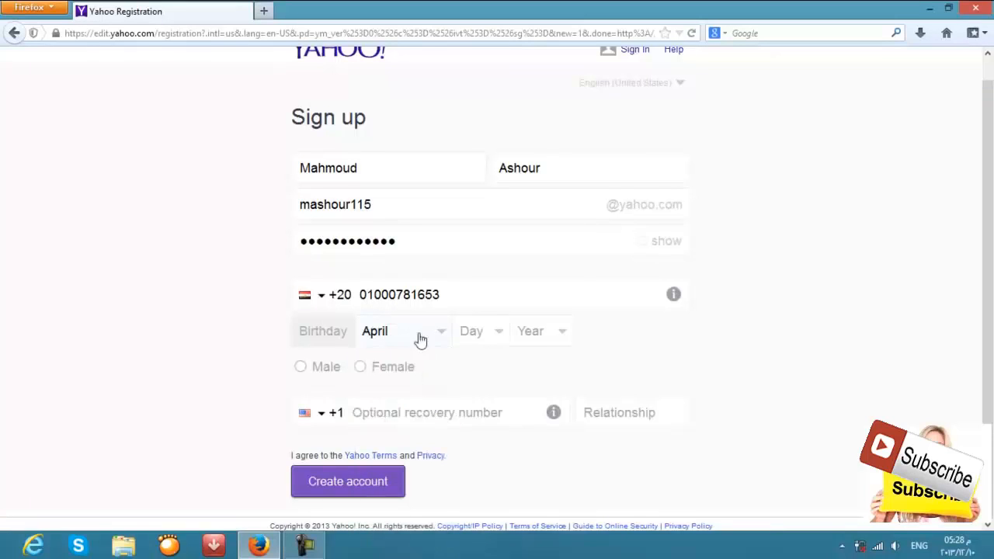
pyautogui.moveTo(492, 339)
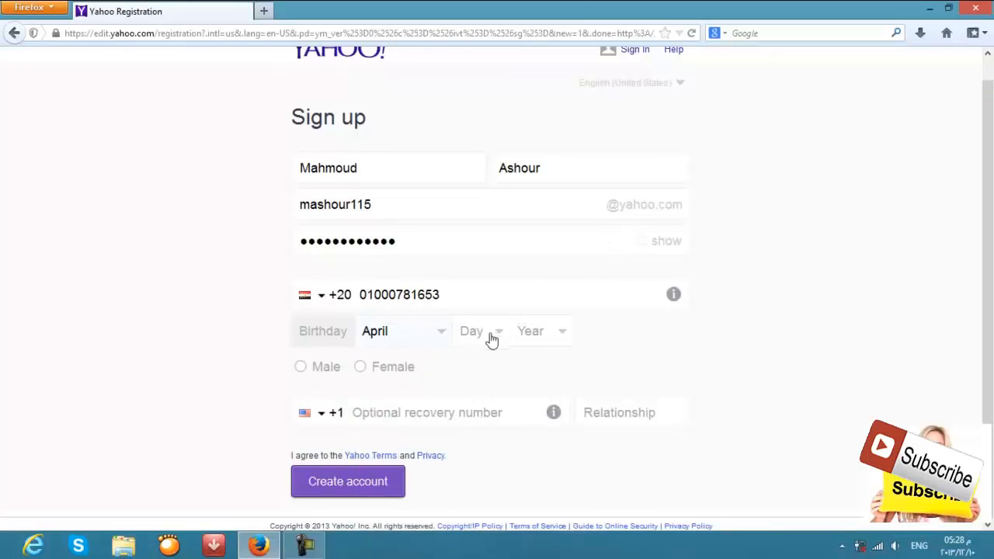
pyautogui.click(480, 331)
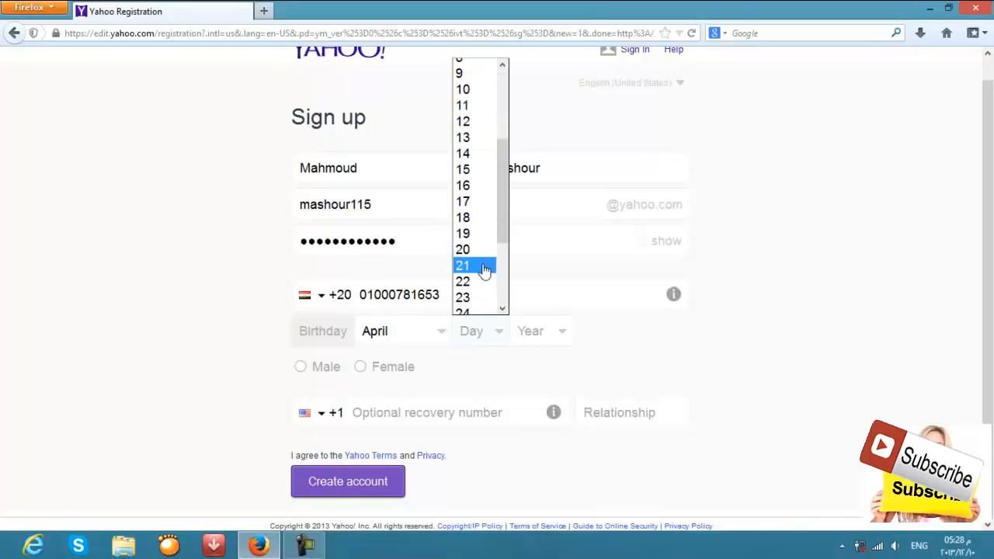
pyautogui.click(462, 281)
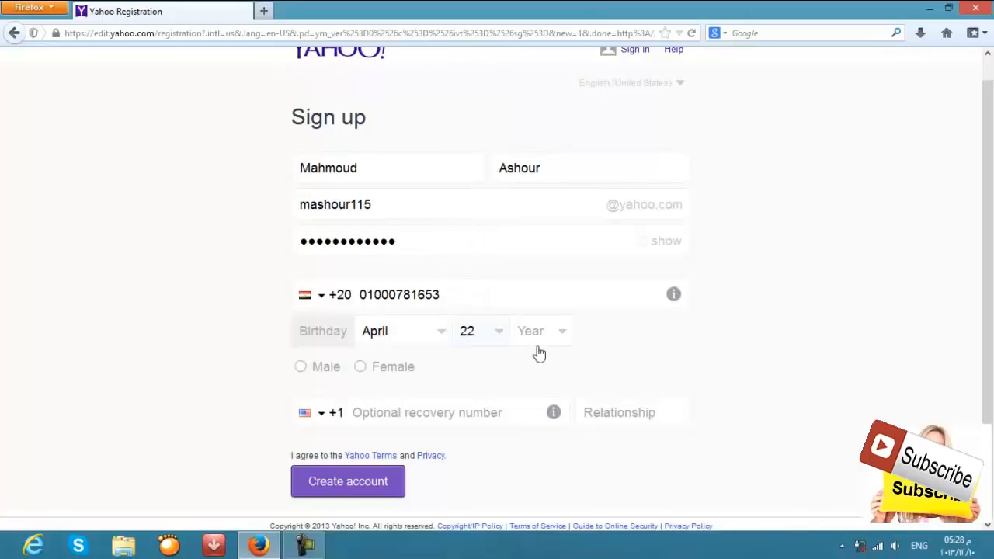
pyautogui.click(541, 331)
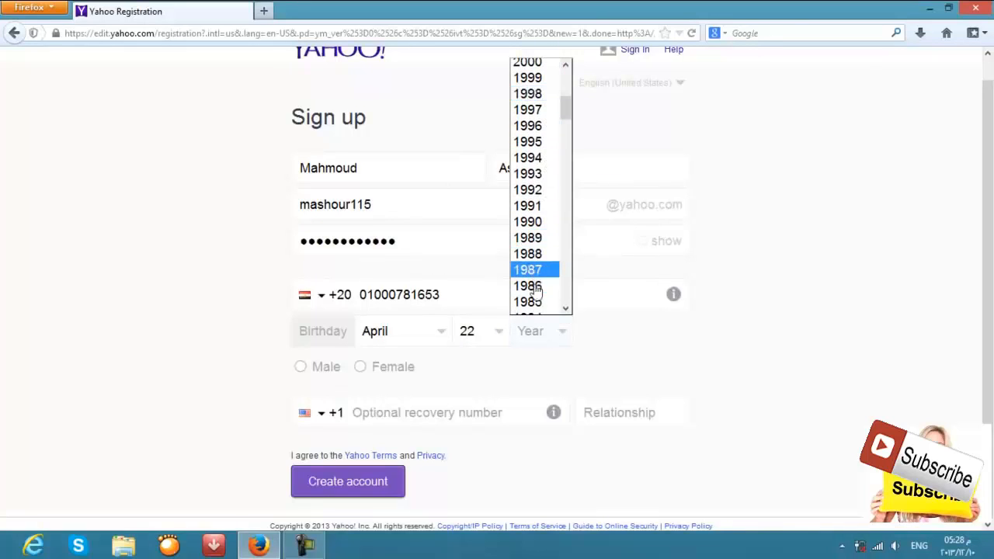
pyautogui.click(528, 285)
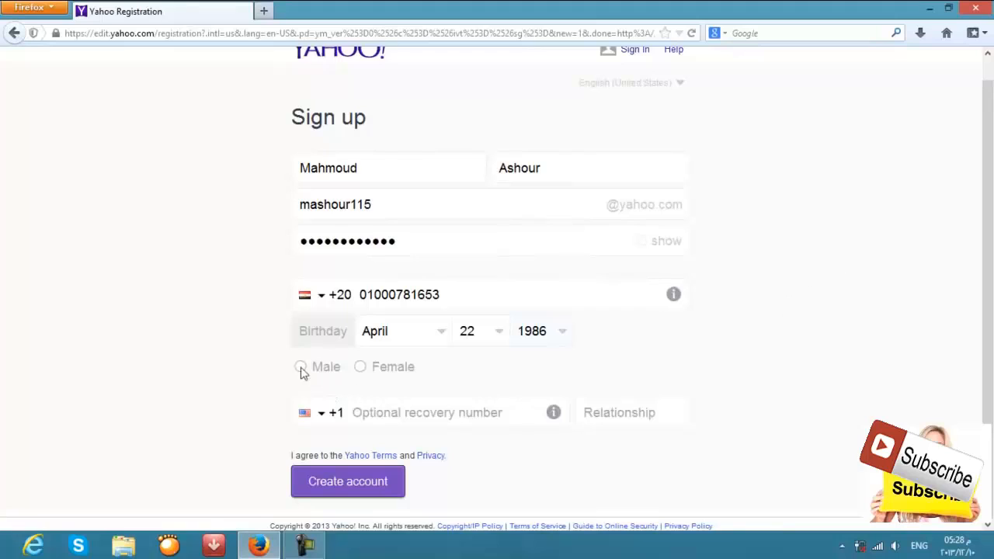
pyautogui.moveTo(408, 383)
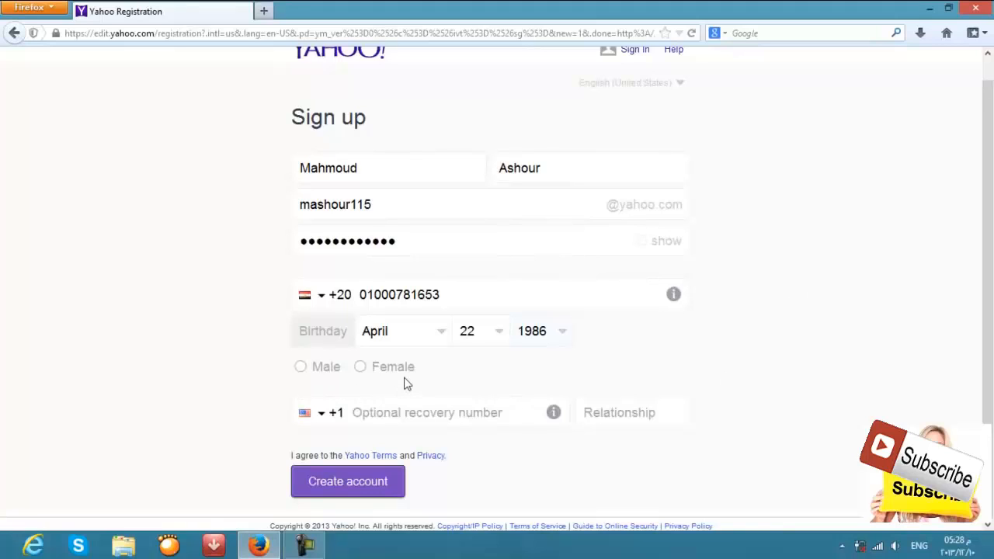
pyautogui.moveTo(348, 370)
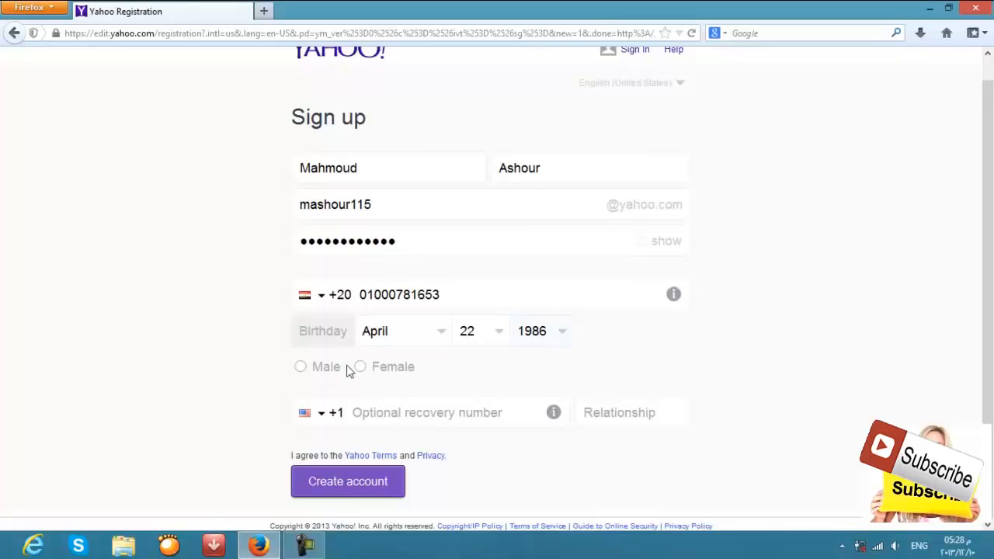
# - Select Male as the gender and submit with Create account
pyautogui.click(301, 365)
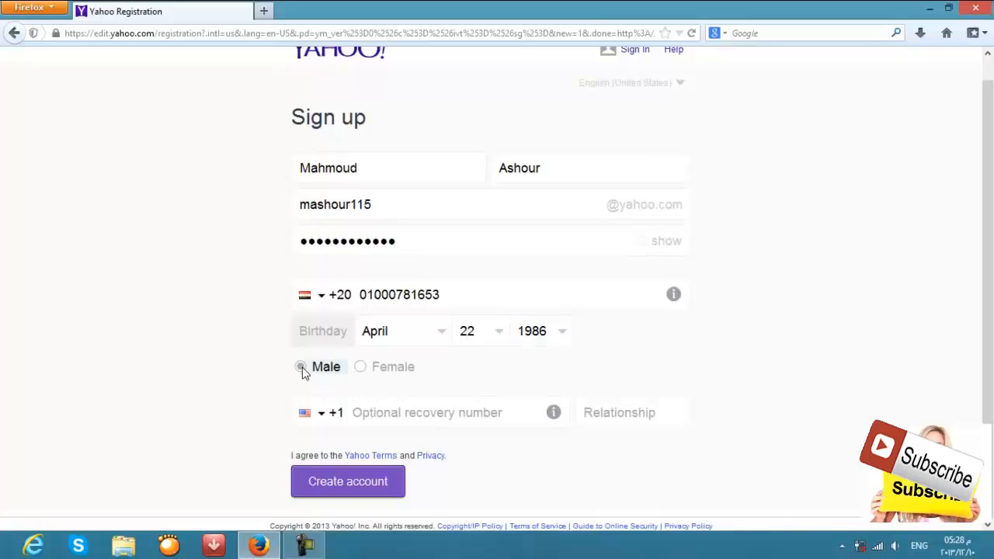
pyautogui.click(300, 367)
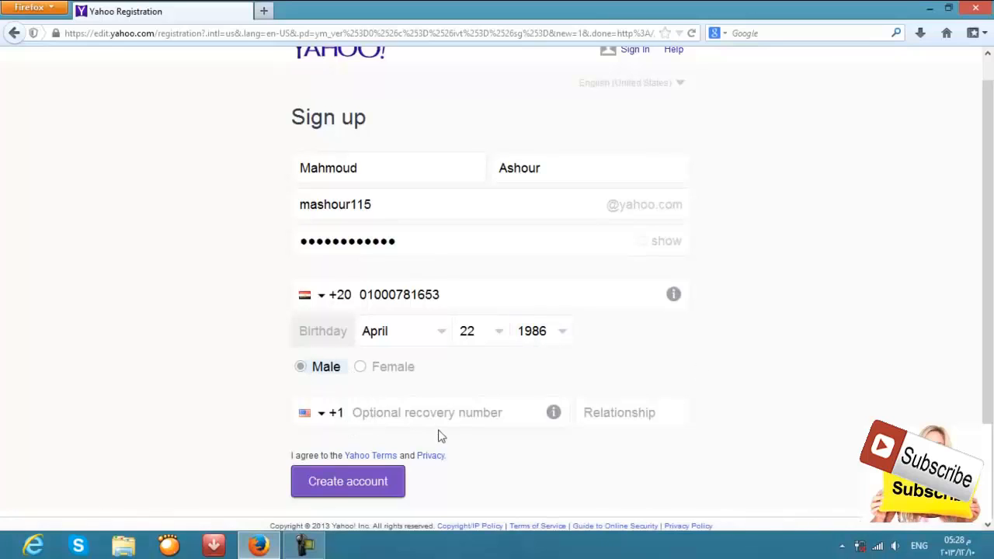
pyautogui.moveTo(784, 362)
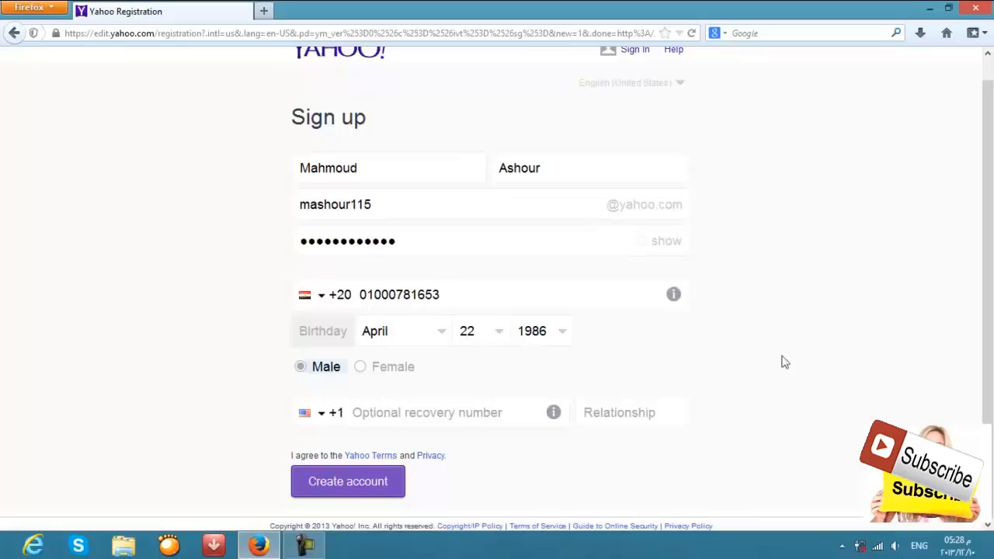
pyautogui.moveTo(368, 389)
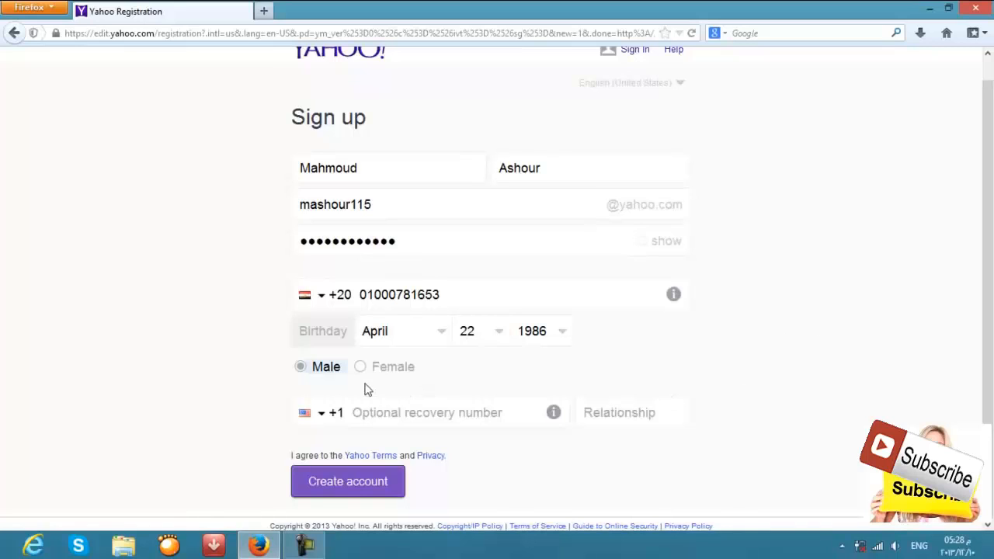
pyautogui.moveTo(261, 422)
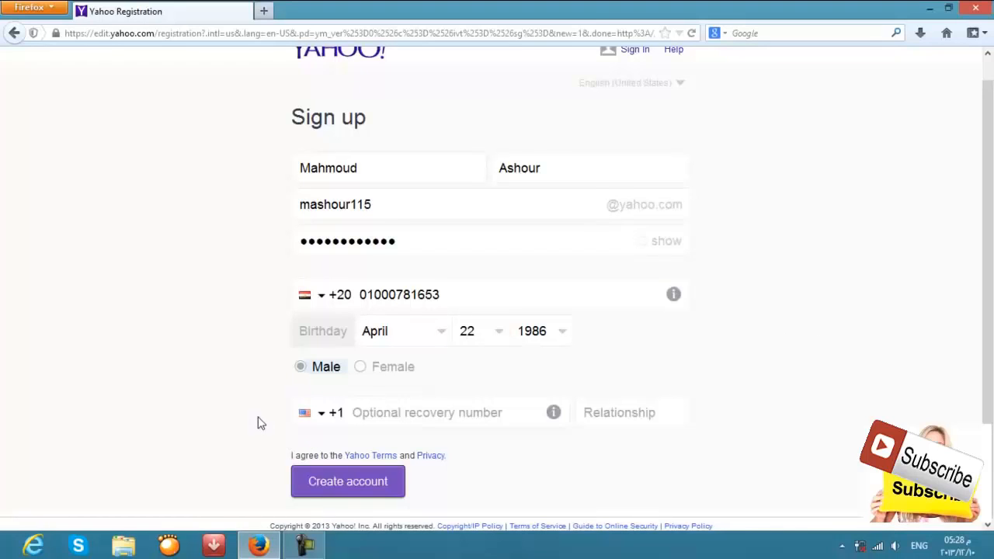
pyautogui.click(347, 480)
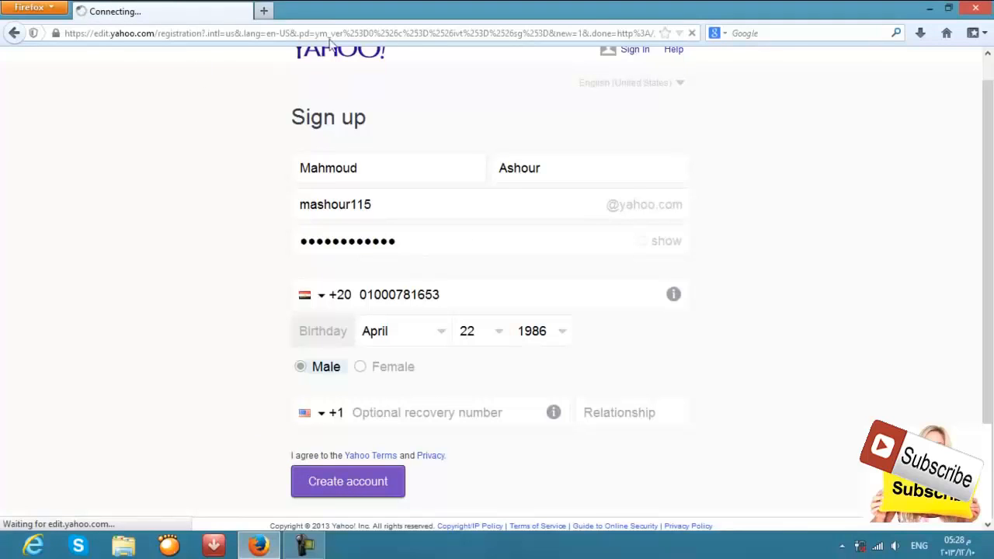
# - Continue from the account-created confirmation toward the mashour115 mailbox
pyautogui.click(347, 480)
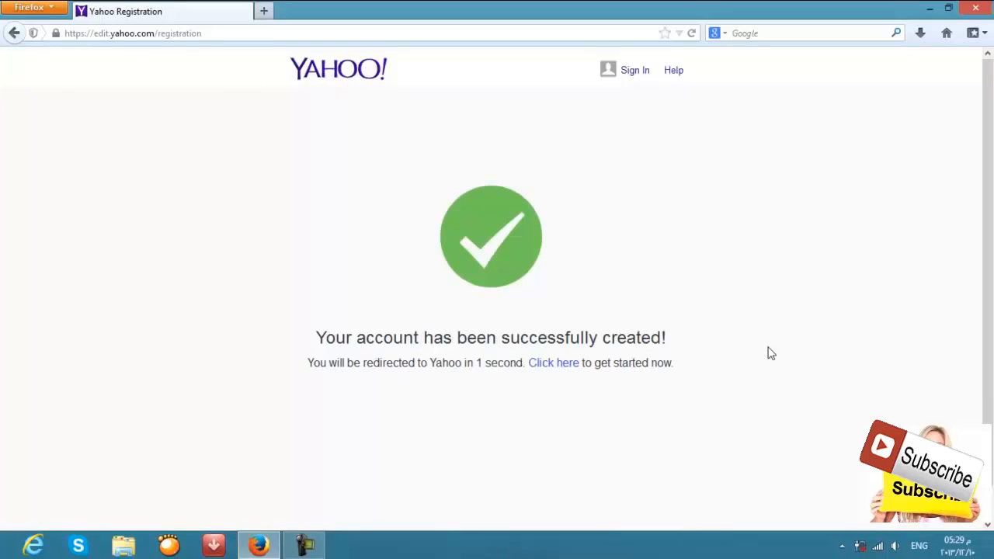
pyautogui.click(553, 363)
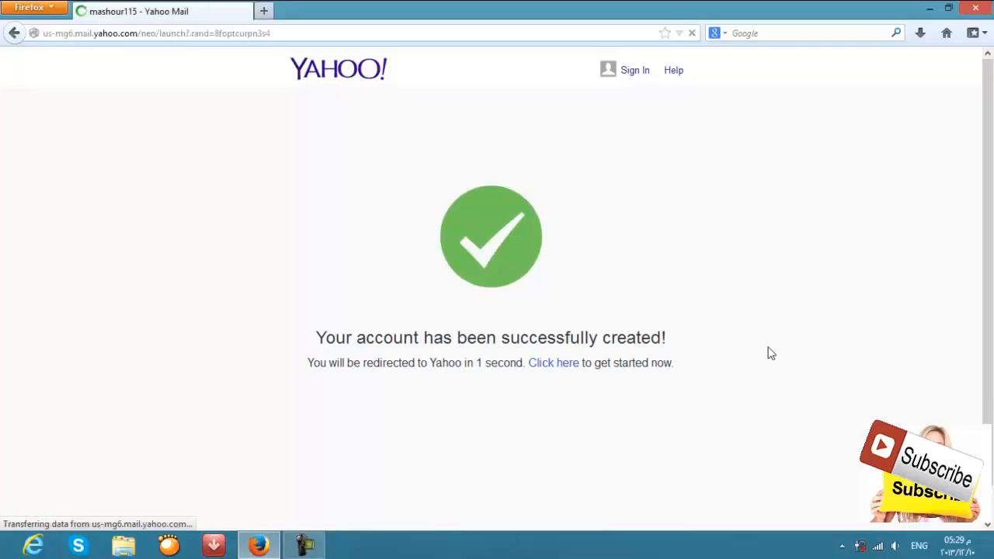